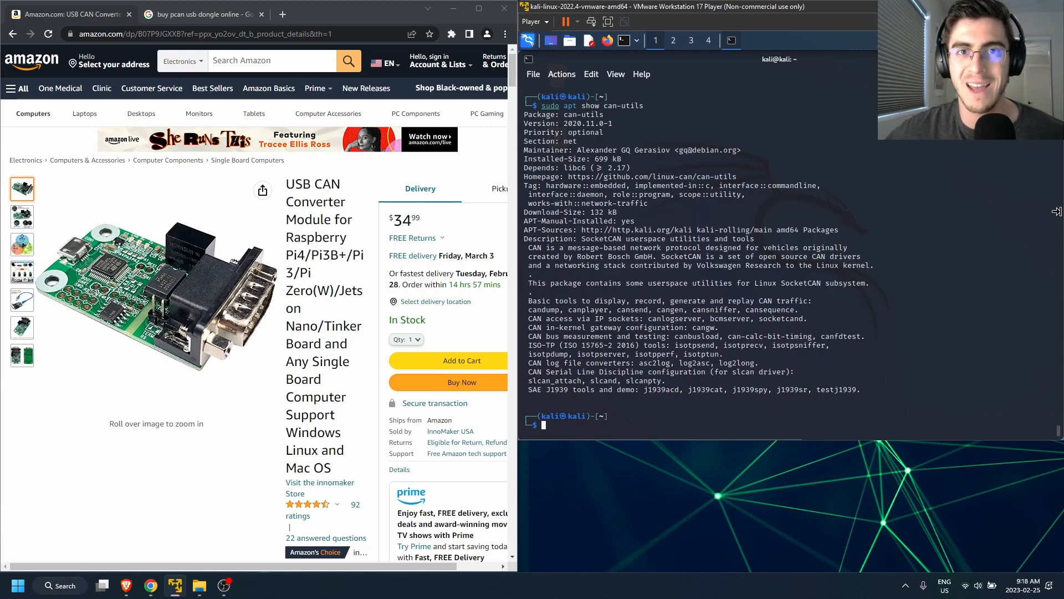
{"action": "mouse_move", "coordinate": [1000, 244]}
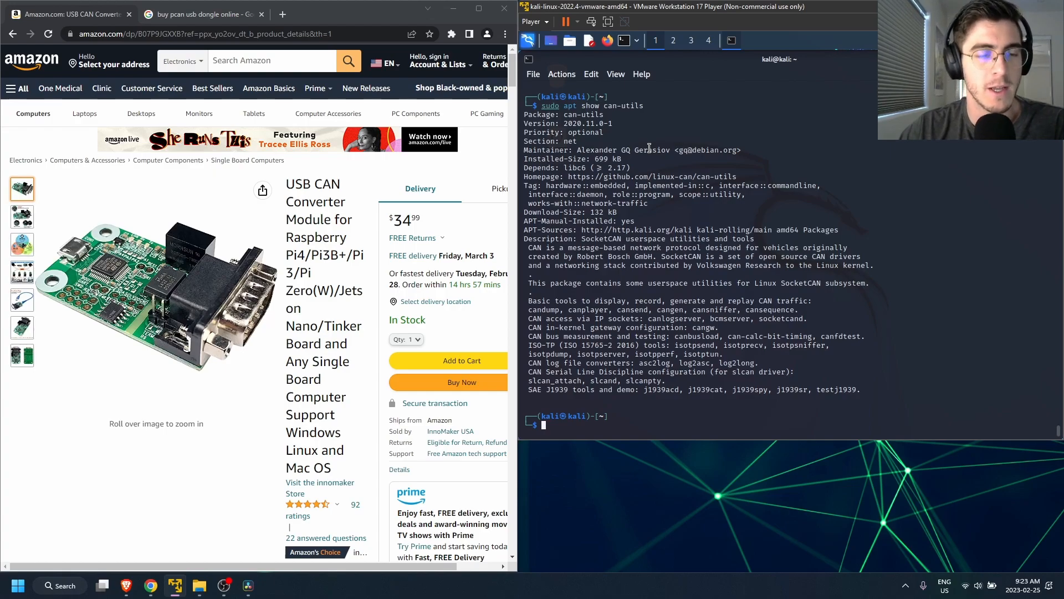
{"action": "mouse_move", "coordinate": [715, 192]}
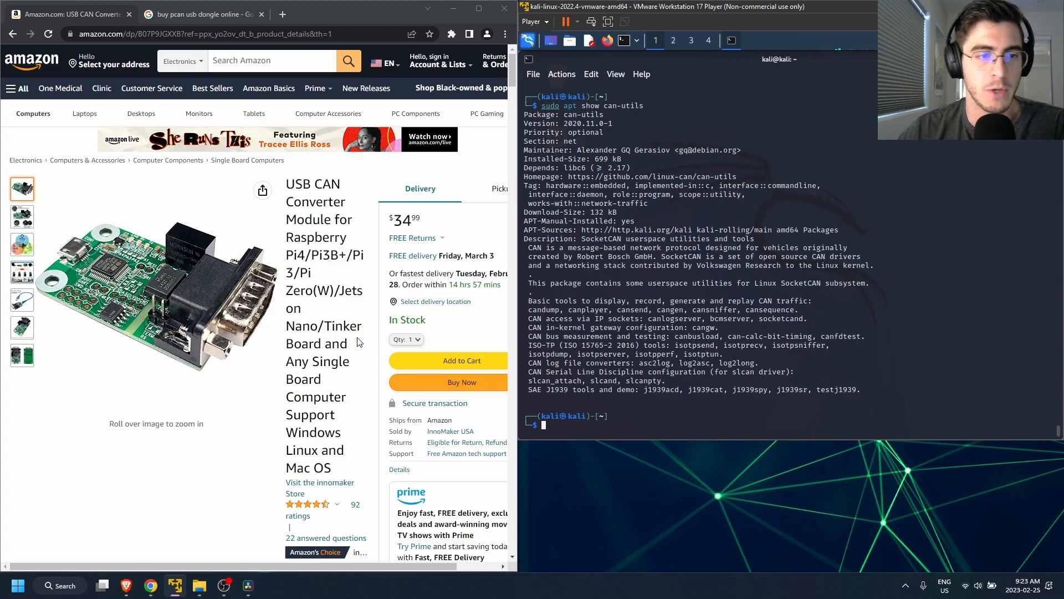
{"action": "mouse_move", "coordinate": [368, 235]}
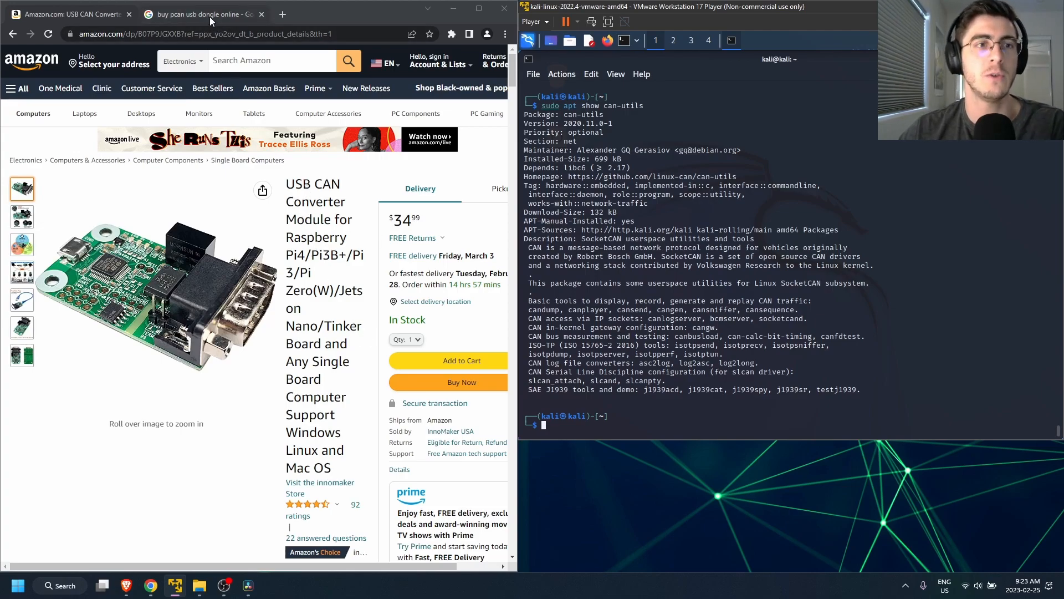
Step: Review the PCAN-USB FD Adapter listing in the dongle search results, then return to the Arduino-CAN-Driver sketch
{"action": "left_click", "coordinate": [201, 13]}
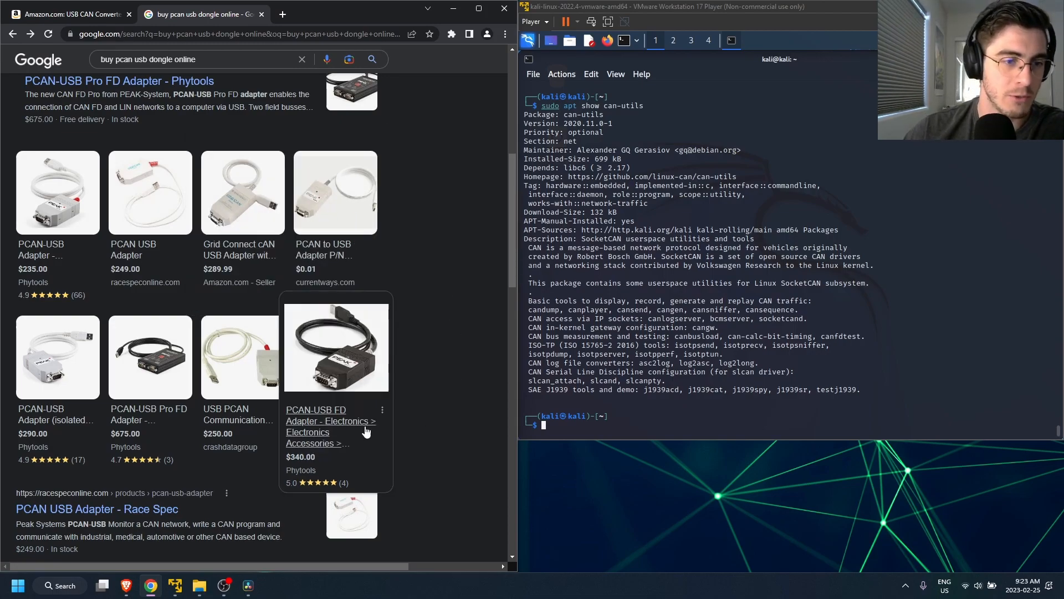
{"action": "left_click", "coordinate": [67, 13]}
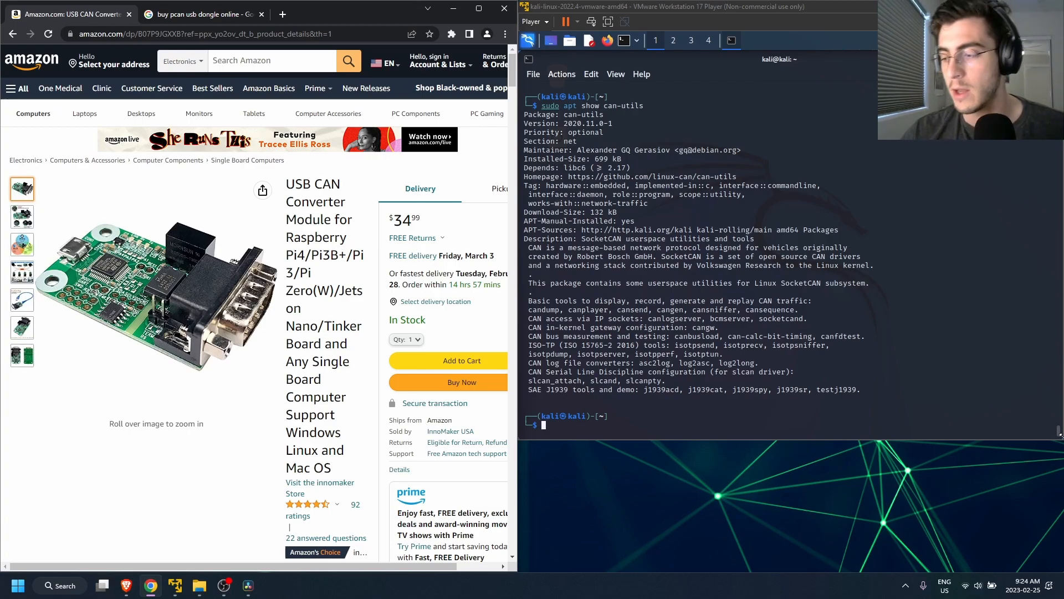
{"action": "left_click", "coordinate": [272, 585]}
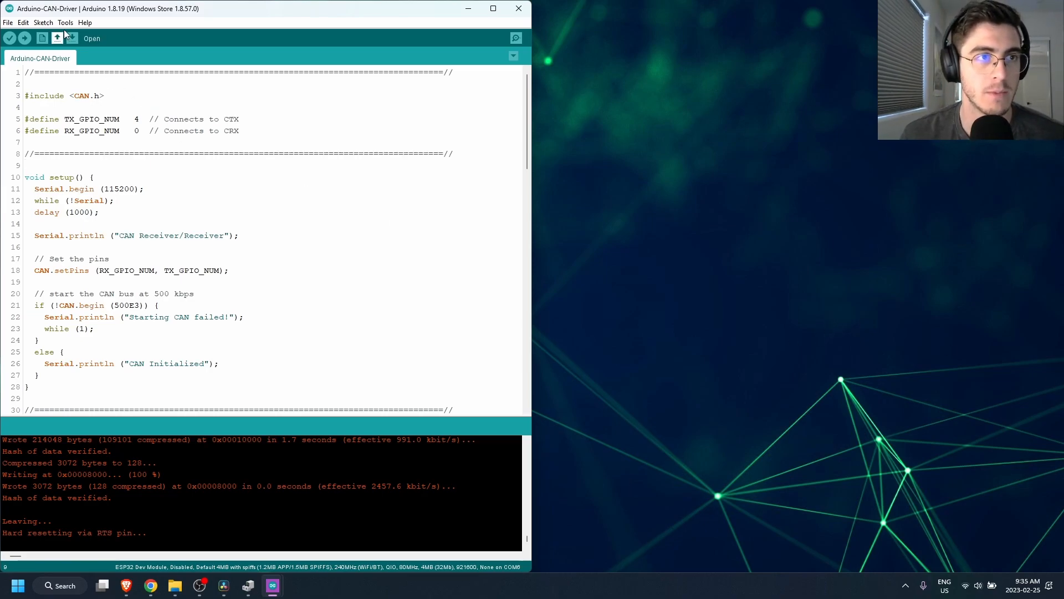
Step: Upload the CAN driver sketch to the ESP32 and check the board settings under Tools
{"action": "left_click", "coordinate": [66, 22]}
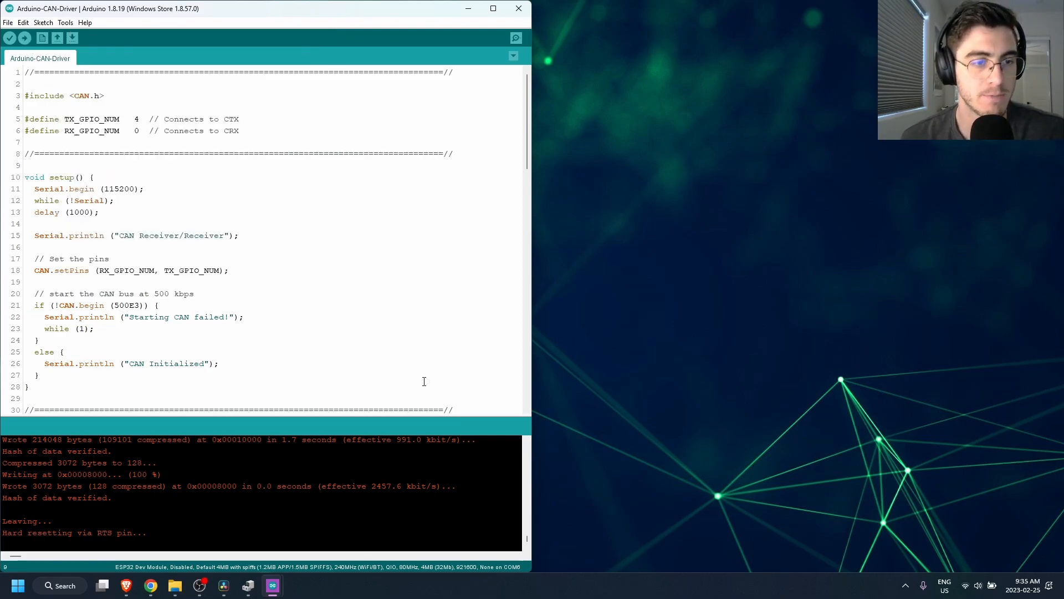
{"action": "left_click", "coordinate": [25, 38]}
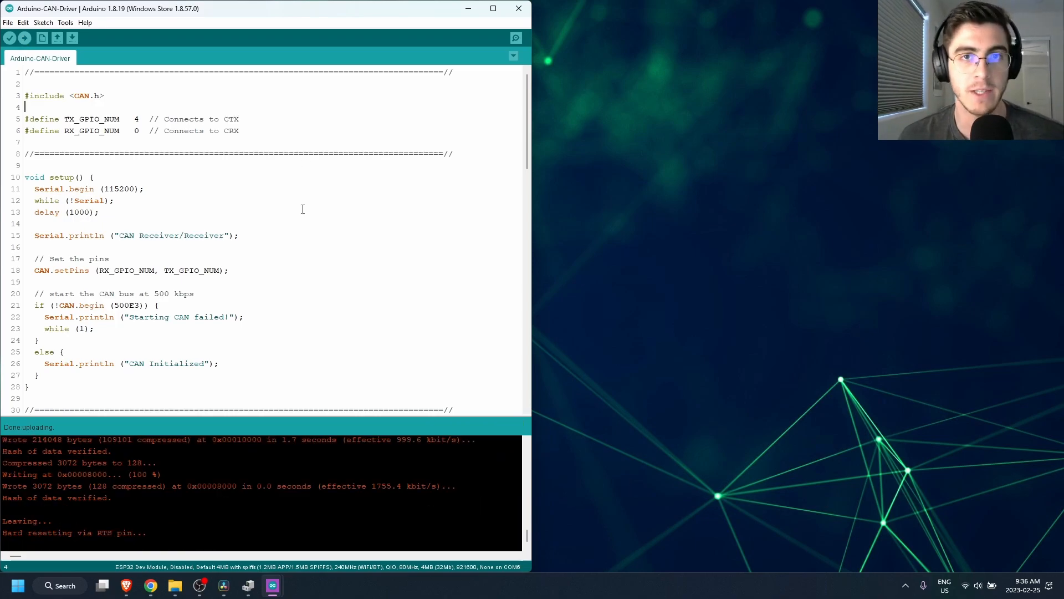
{"action": "left_click", "coordinate": [65, 22]}
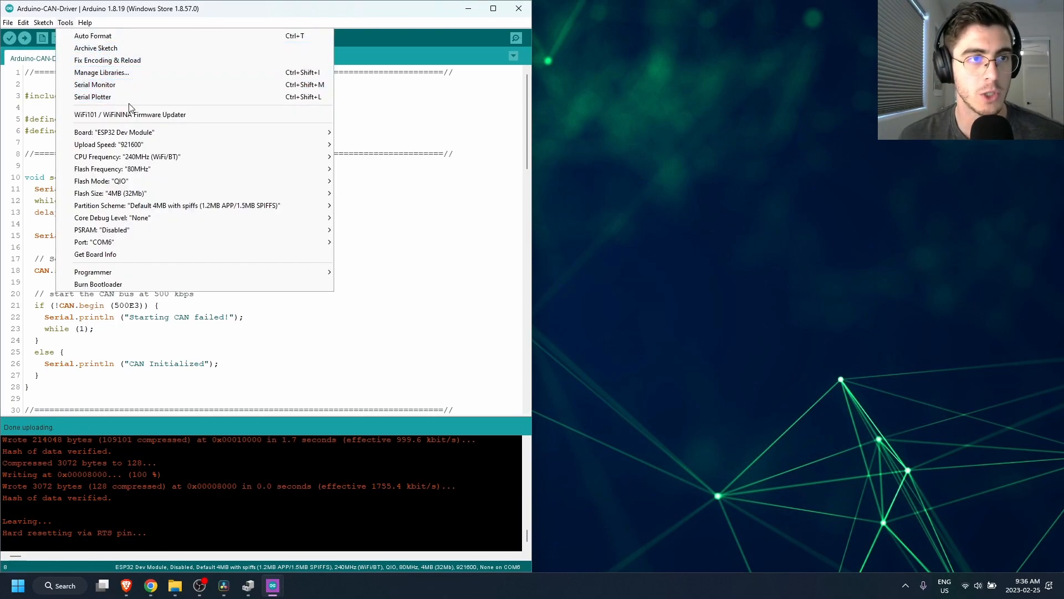
{"action": "left_click", "coordinate": [94, 84]}
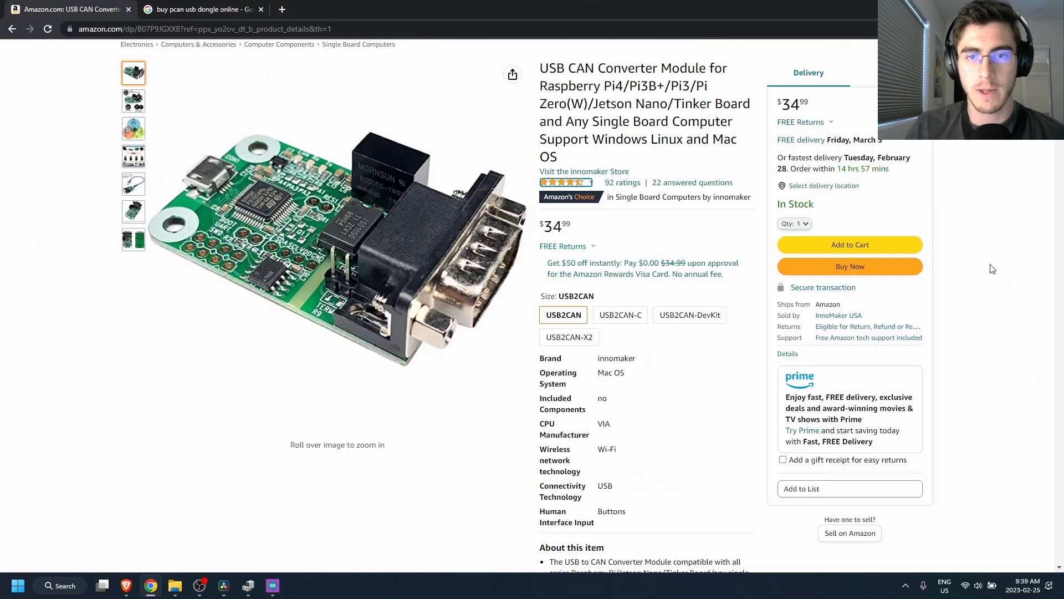
Step: Scroll the Amazon listing down to the DB9 pin-out table showing CAN_L on pin 2 and CAN_H on pin 7
{"action": "scroll", "scroll_direction": "down", "scroll_amount": 3}
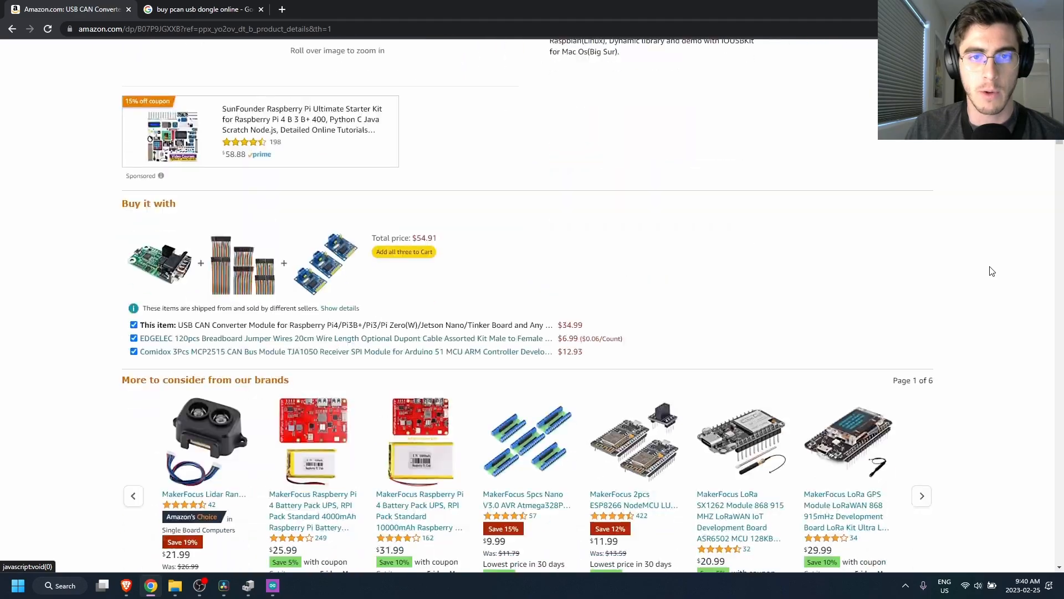
{"action": "scroll", "scroll_direction": "down", "scroll_amount": 3}
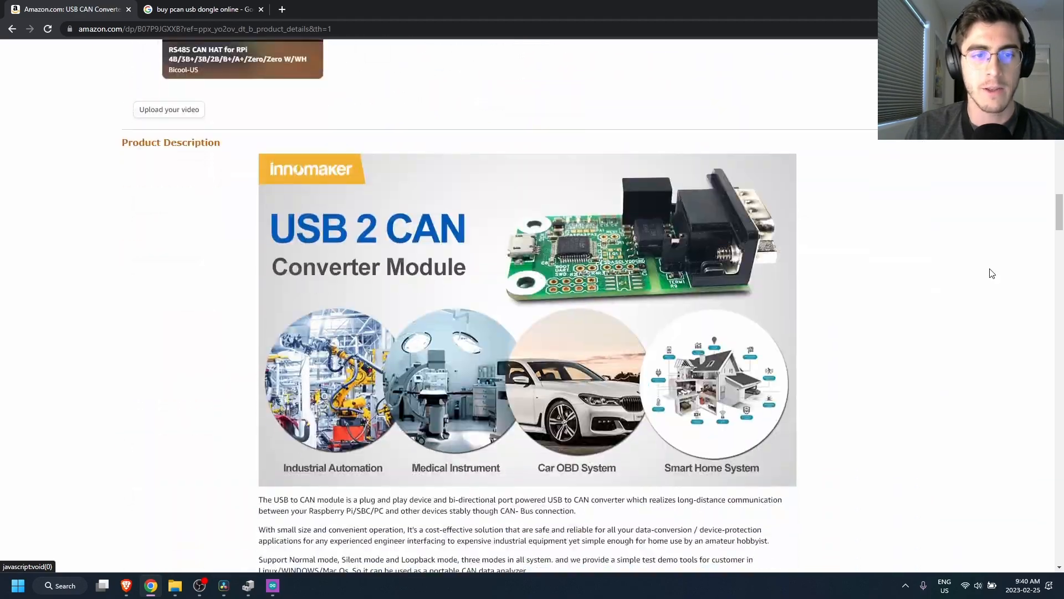
{"action": "scroll", "scroll_direction": "down", "scroll_amount": 3}
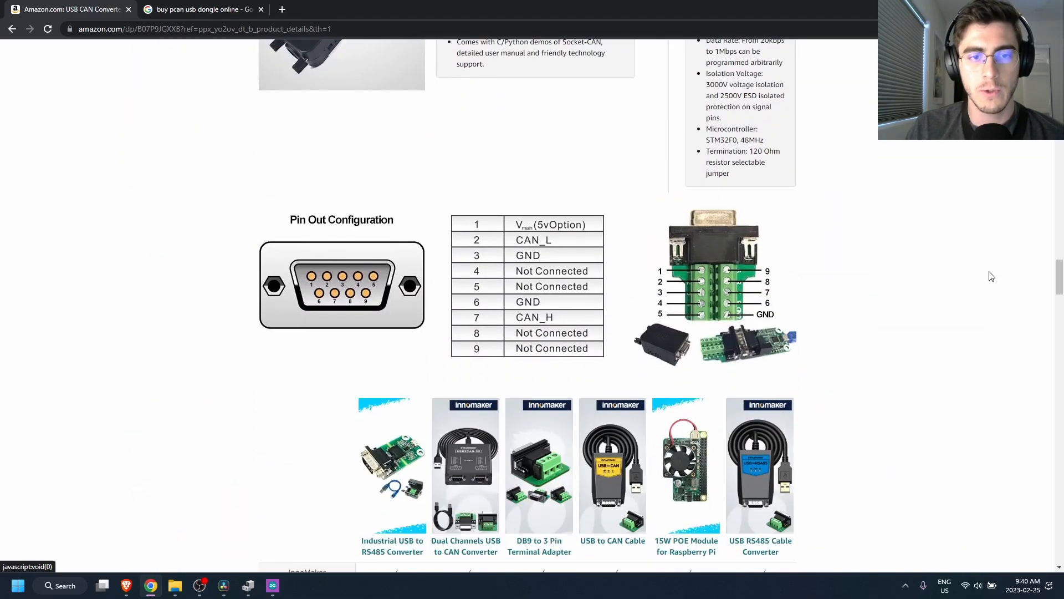
{"action": "scroll", "scroll_direction": "down", "scroll_amount": 3}
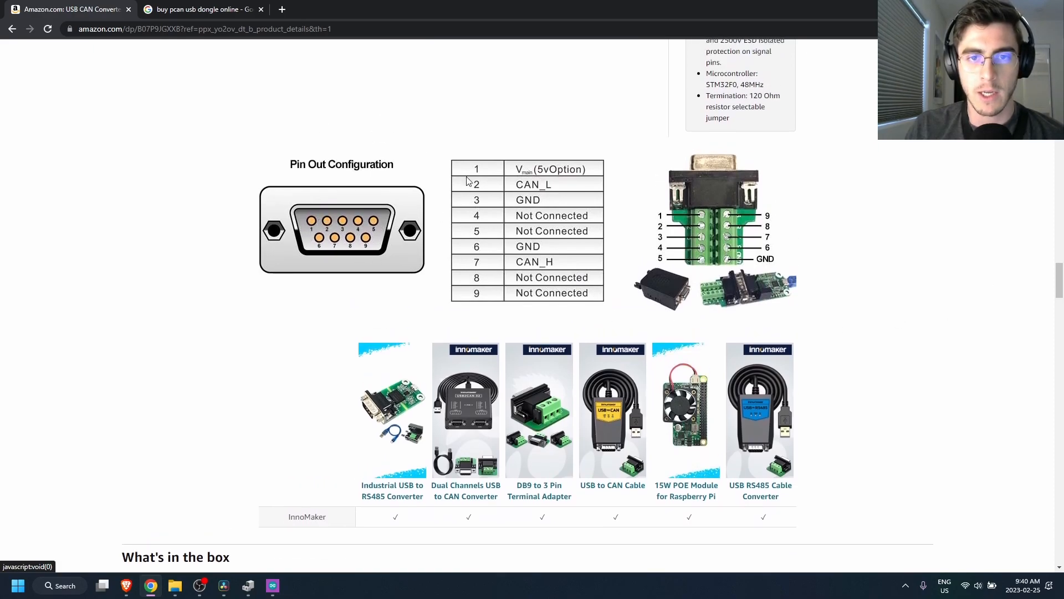
{"action": "mouse_move", "coordinate": [370, 227]}
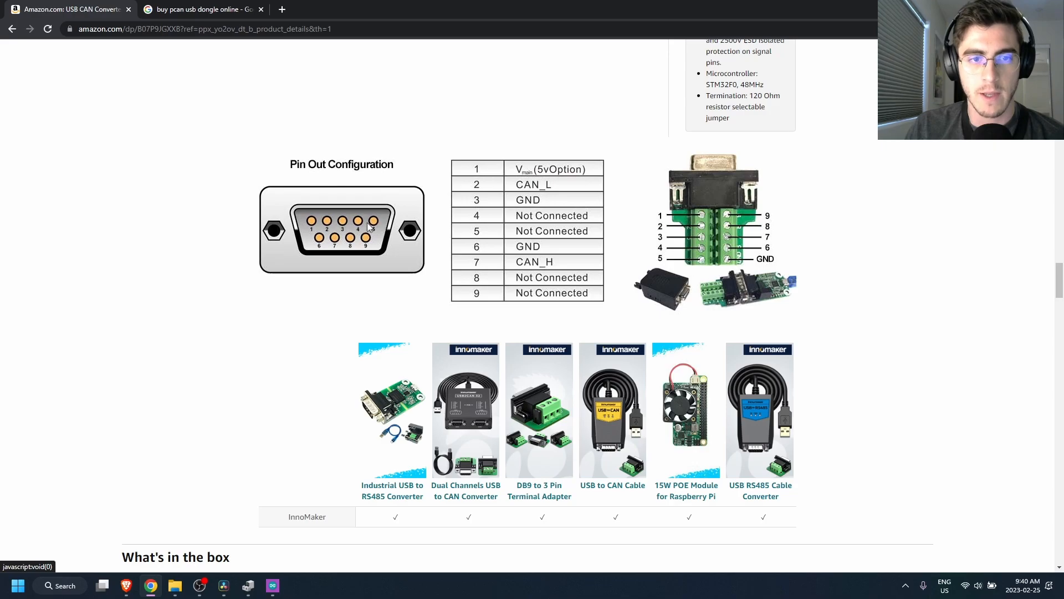
{"action": "mouse_move", "coordinate": [518, 237]}
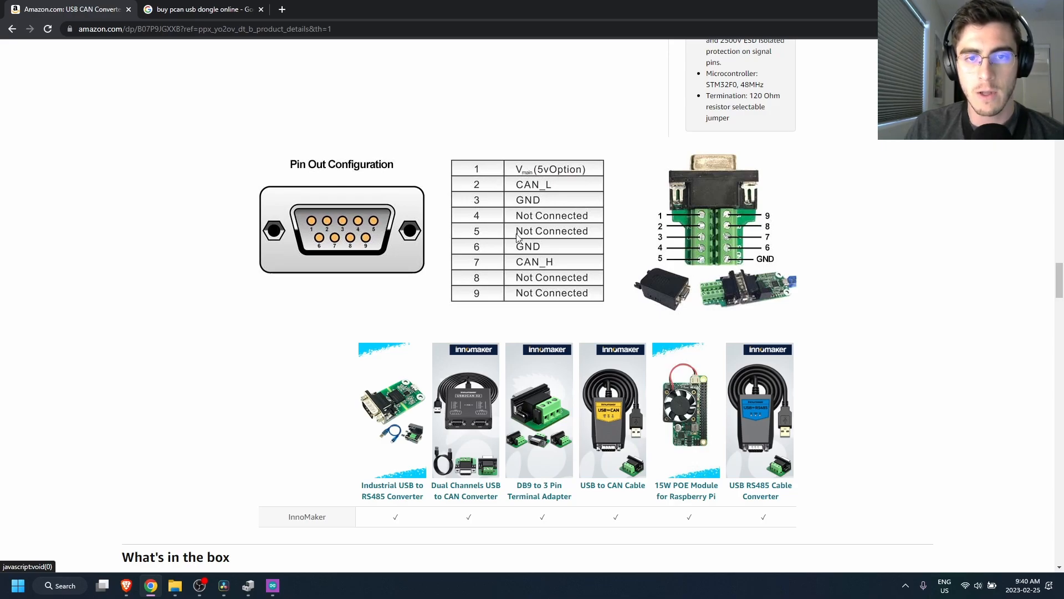
{"action": "mouse_move", "coordinate": [333, 238]}
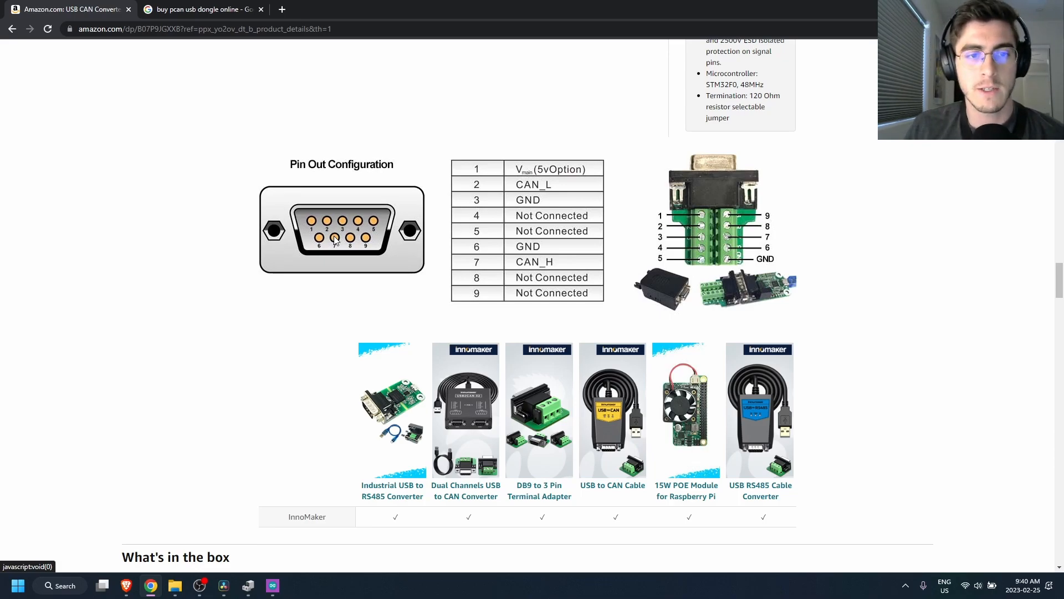
{"action": "mouse_move", "coordinate": [344, 235]}
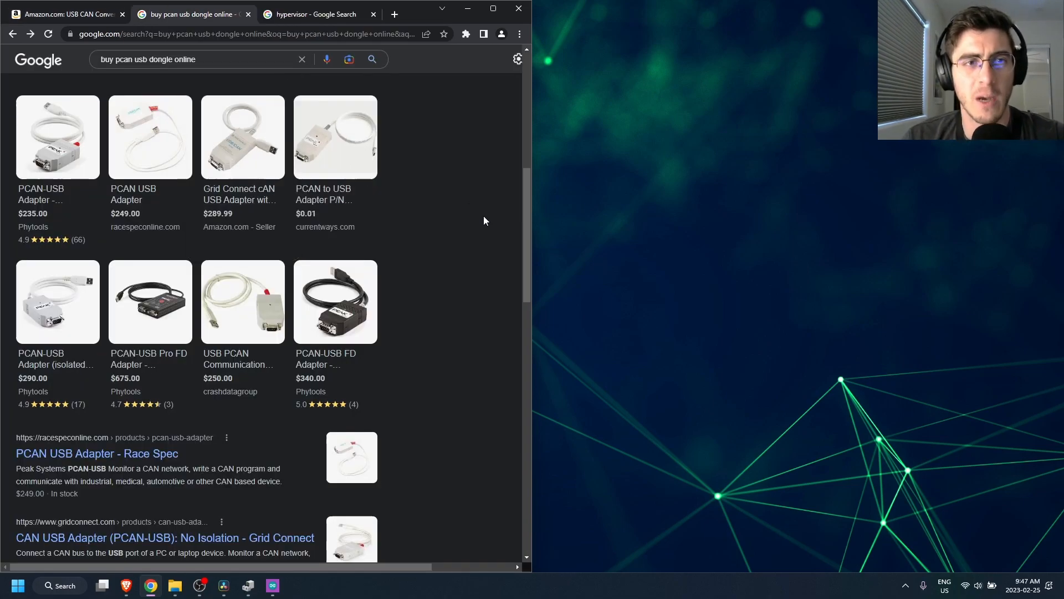
Step: Switch to the hypervisor image results showing the Wikipedia Type 1/Type 2 diagram
{"action": "left_click", "coordinate": [312, 14]}
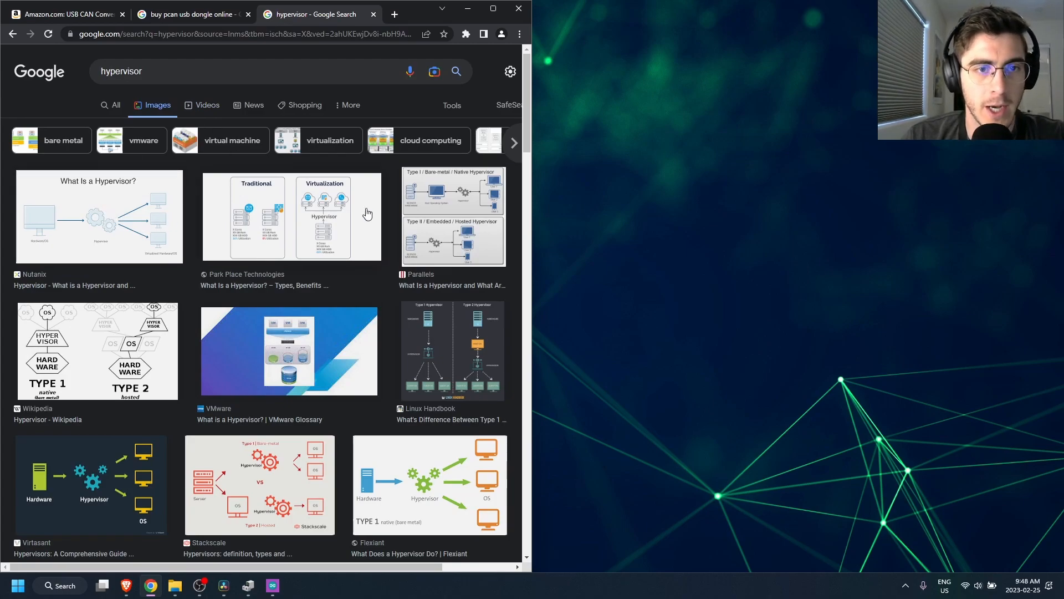
{"action": "mouse_move", "coordinate": [285, 267]}
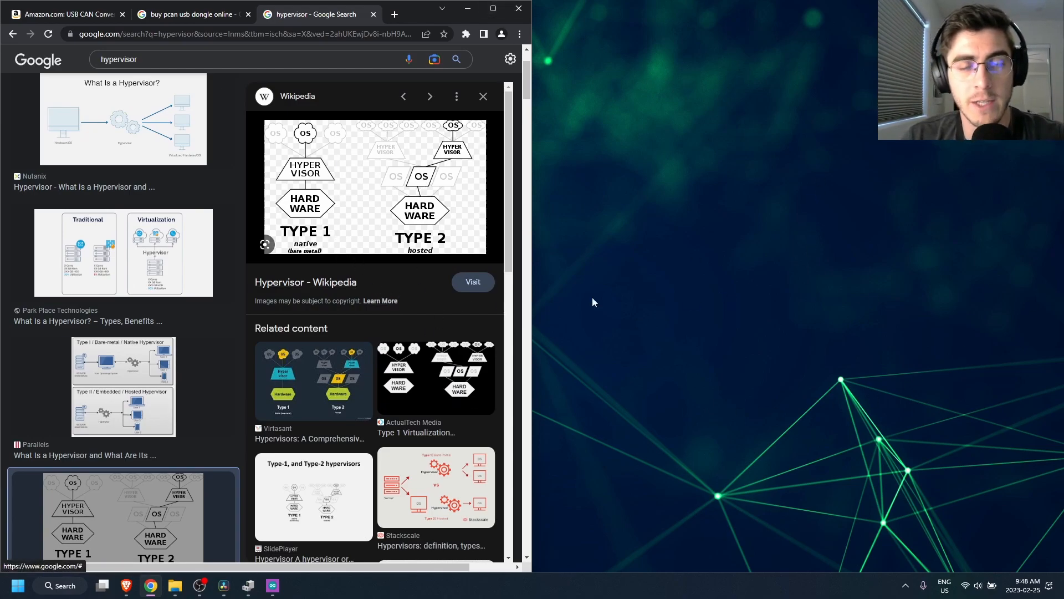
{"action": "mouse_move", "coordinate": [699, 297]}
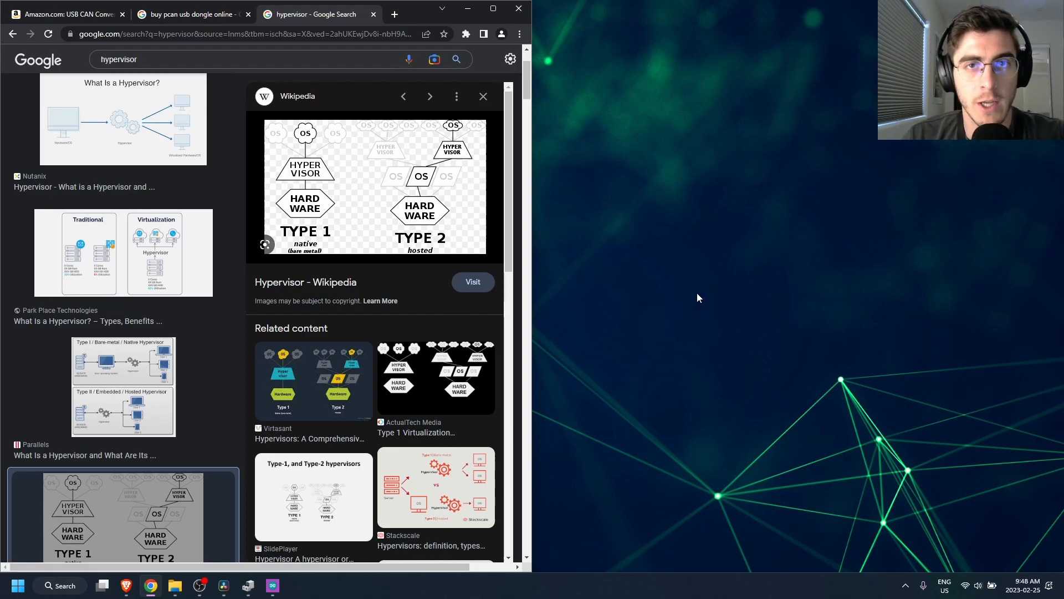
{"action": "mouse_move", "coordinate": [362, 253]}
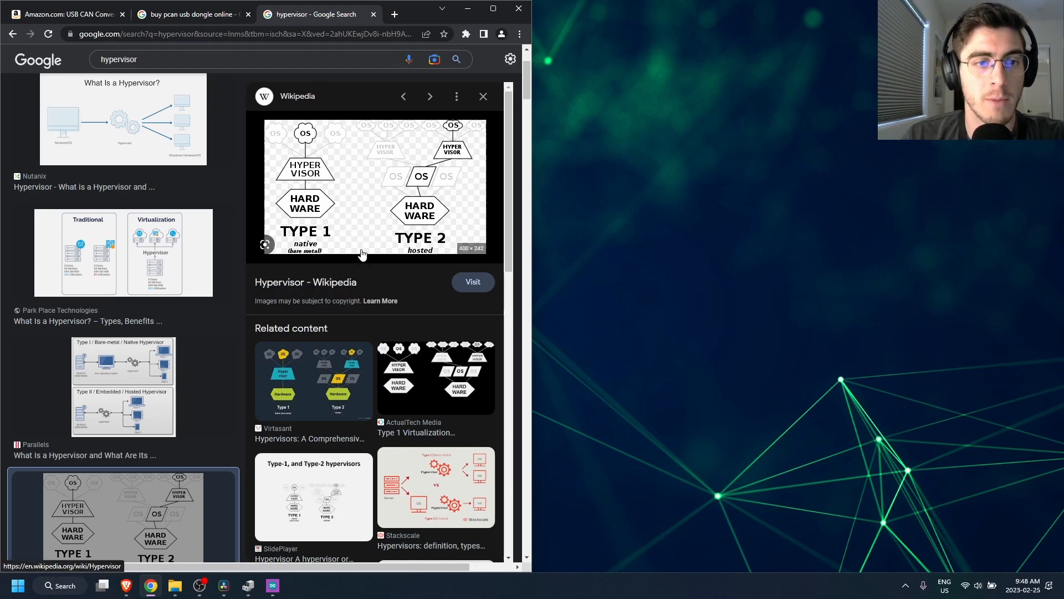
{"action": "mouse_move", "coordinate": [286, 134]}
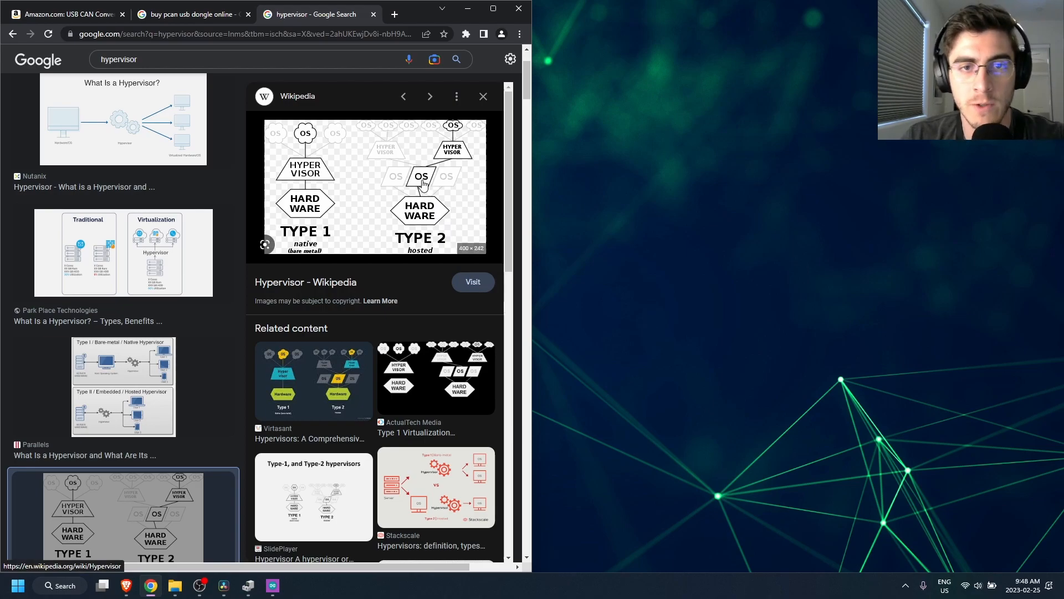
{"action": "mouse_move", "coordinate": [450, 153]}
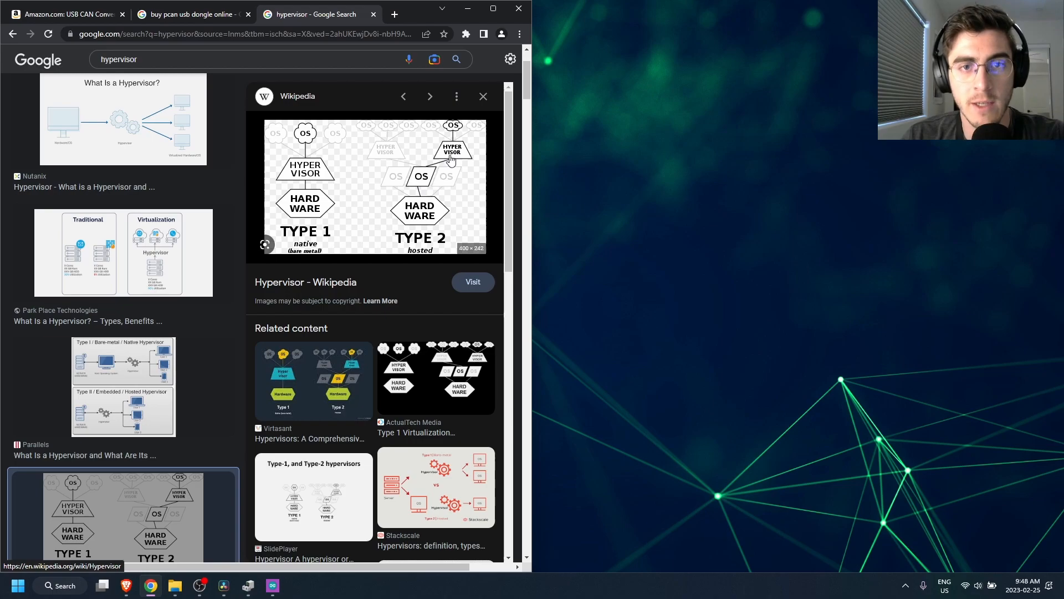
{"action": "mouse_move", "coordinate": [473, 131]}
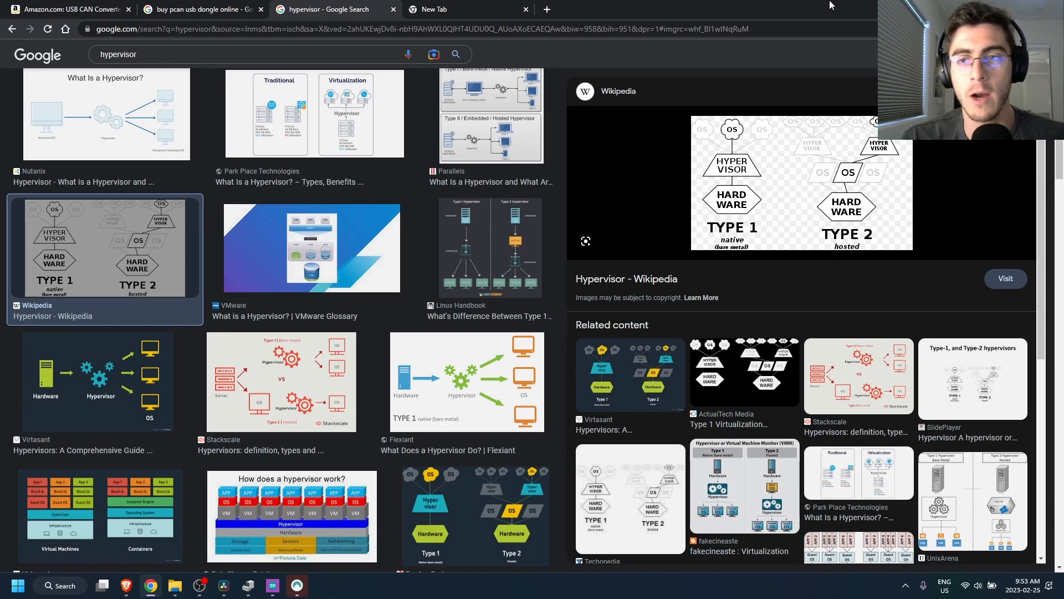
Step: Search 'oracle virtualbox' and open the VirtualBox home page, then search 'vmware' in a new tab
{"action": "left_click", "coordinate": [467, 9]}
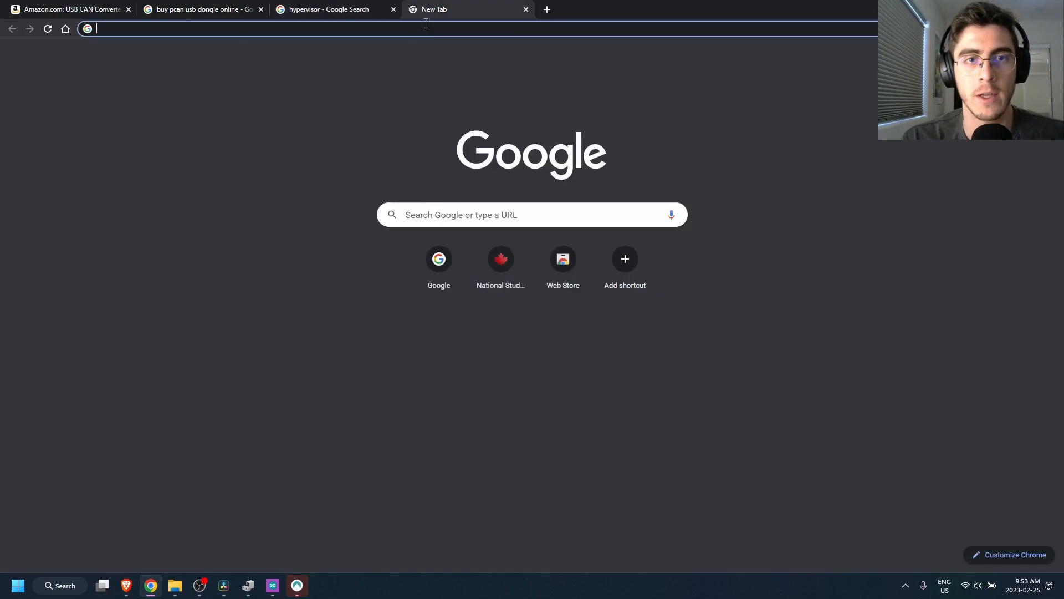
{"action": "type", "text": "oracle virtualbox"}
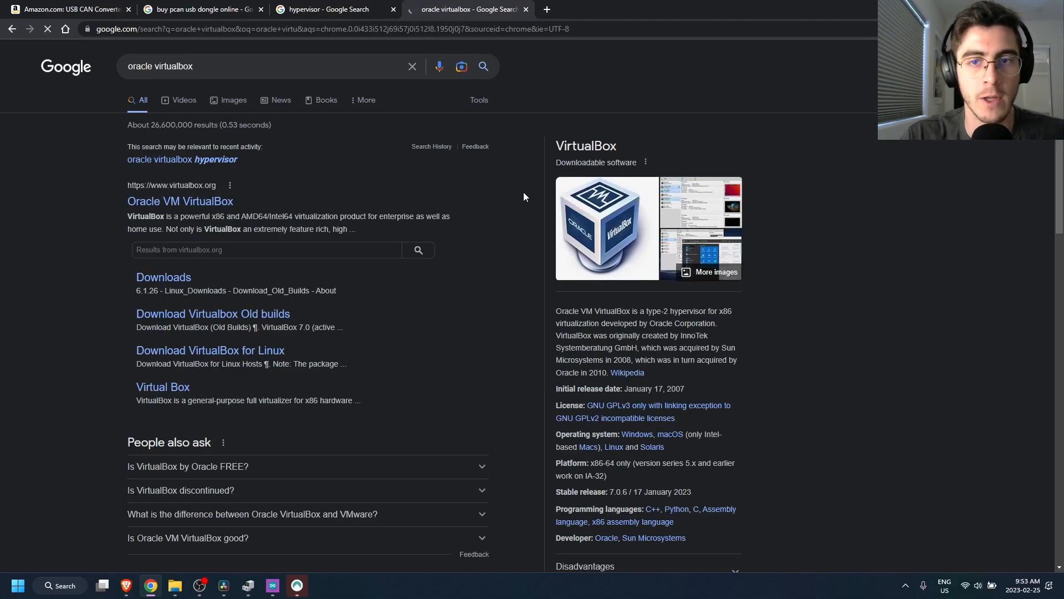
{"action": "left_click", "coordinate": [180, 200]}
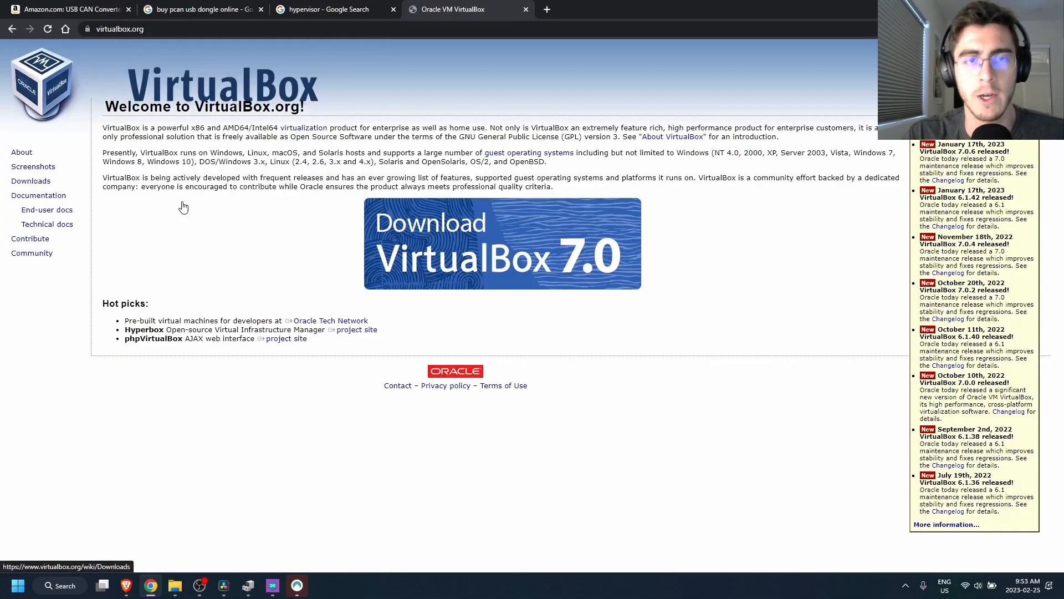
{"action": "mouse_move", "coordinate": [556, 81]}
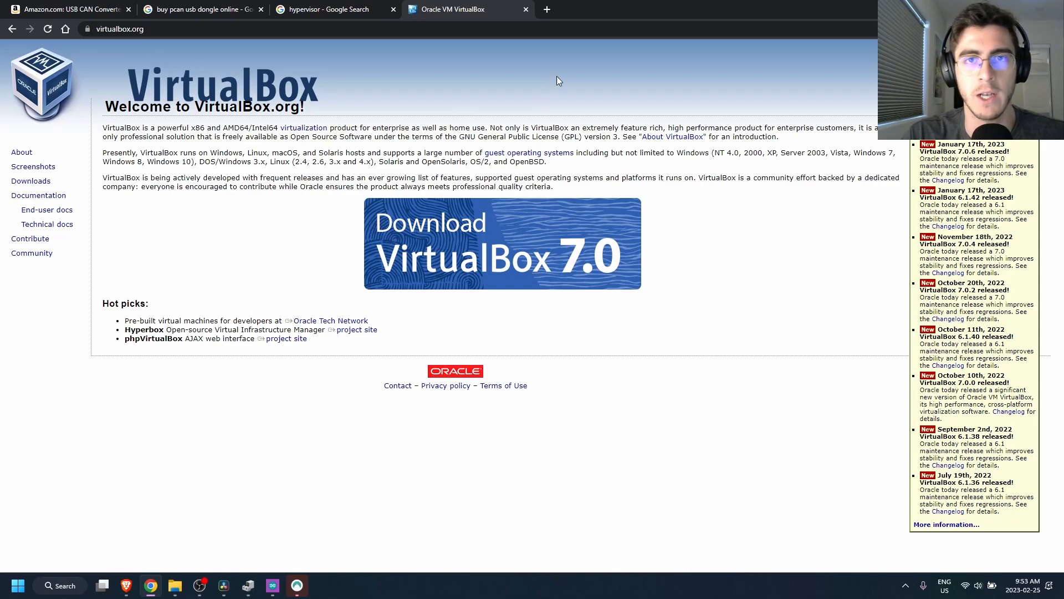
{"action": "mouse_move", "coordinate": [547, 10]}
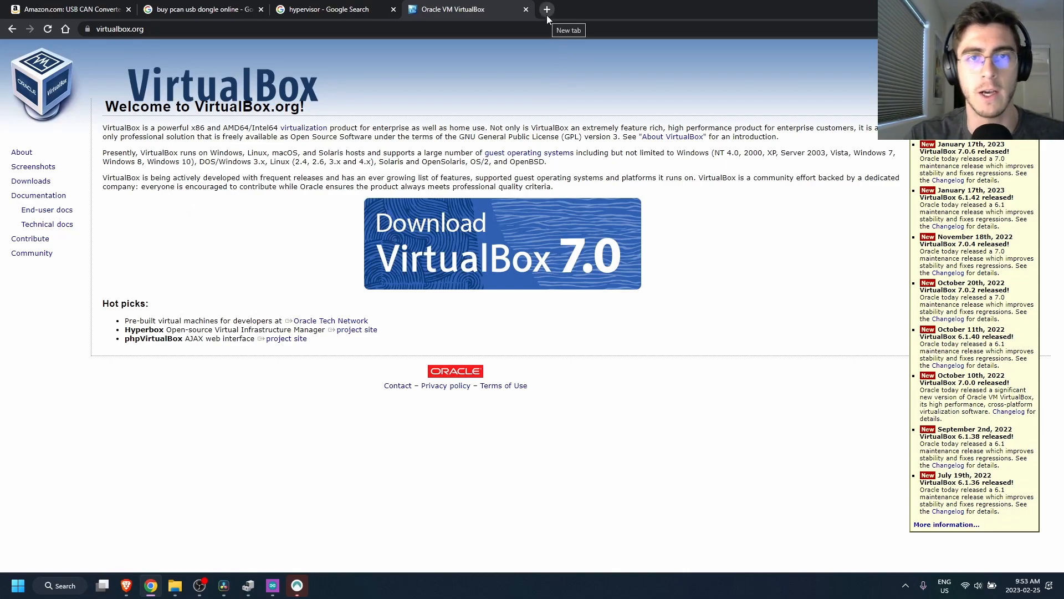
{"action": "type", "text": "vmware.com"}
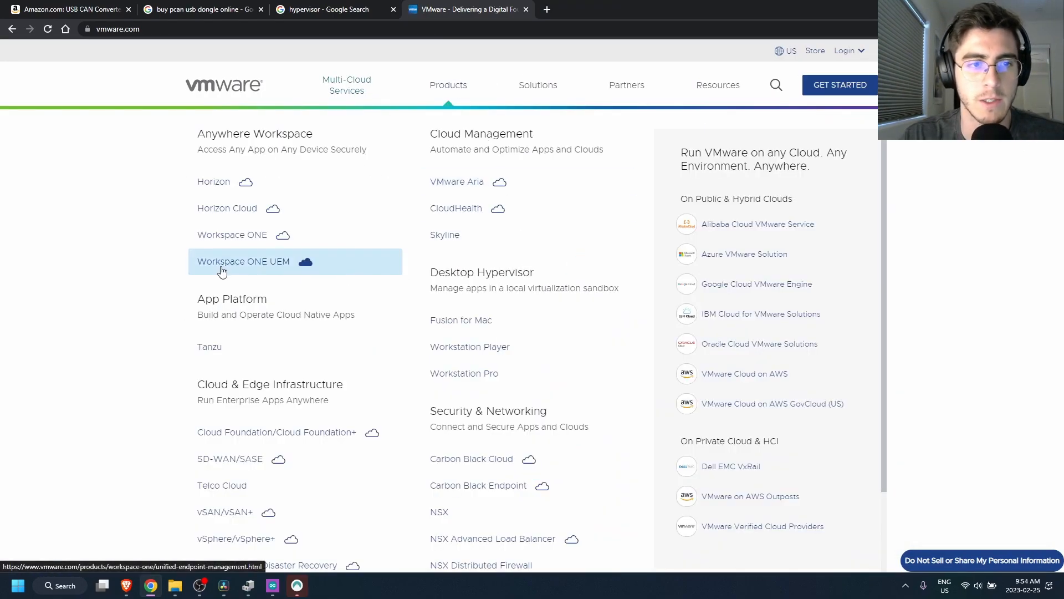
Step: Find 'workstation' on vmware.com and reach the free Workstation Player download page
{"action": "type", "text": "workstation"}
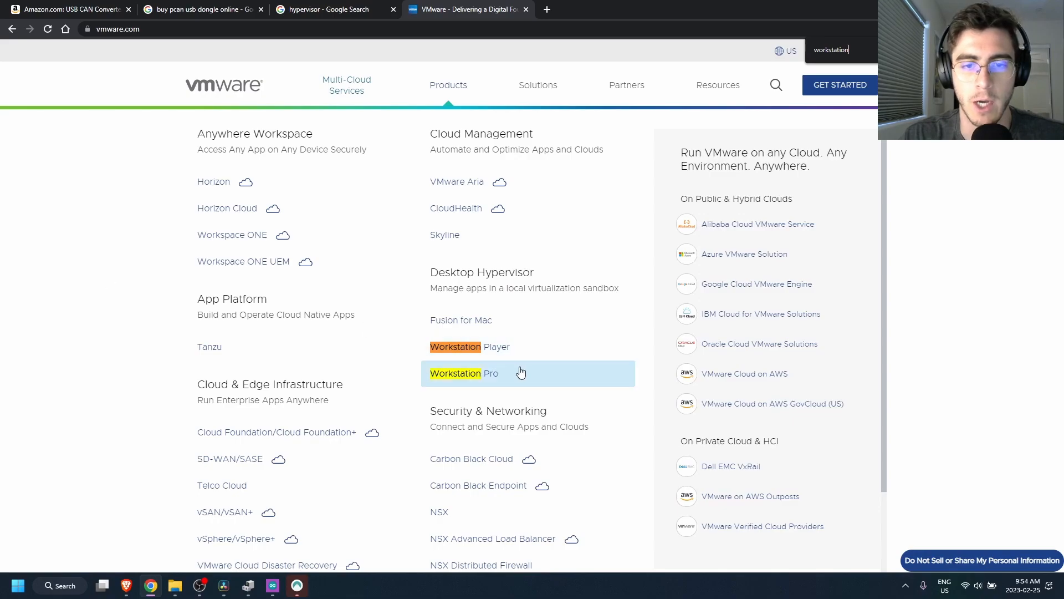
{"action": "mouse_move", "coordinate": [470, 346]}
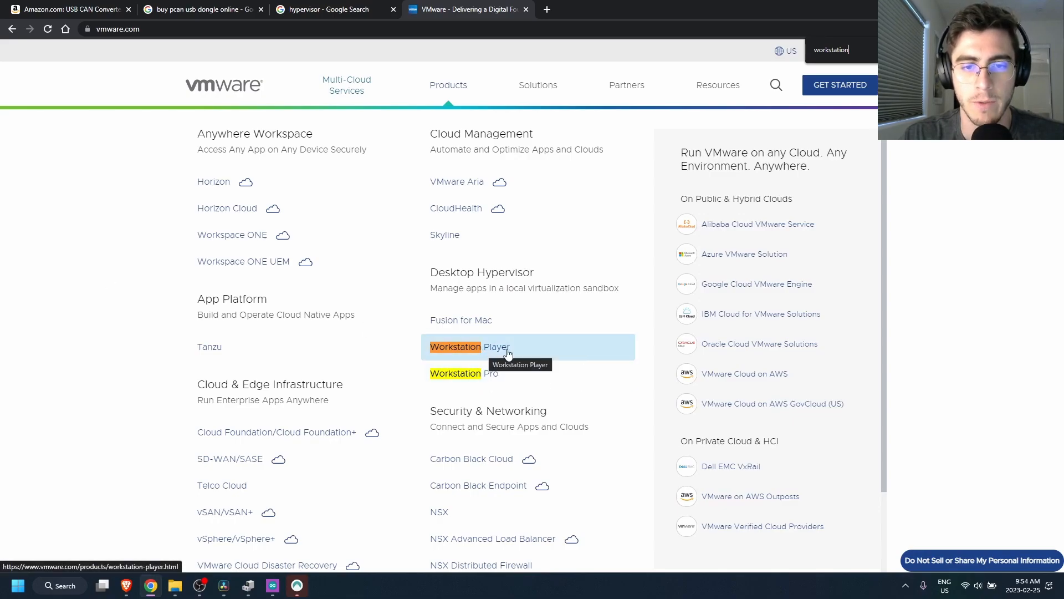
{"action": "left_click", "coordinate": [455, 346]}
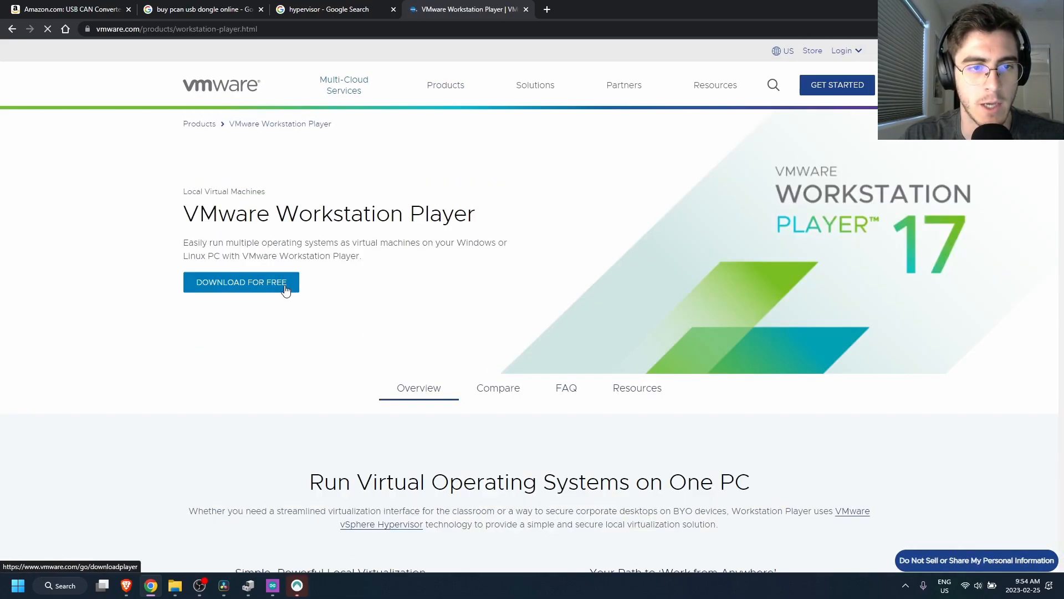
{"action": "left_click", "coordinate": [241, 281]}
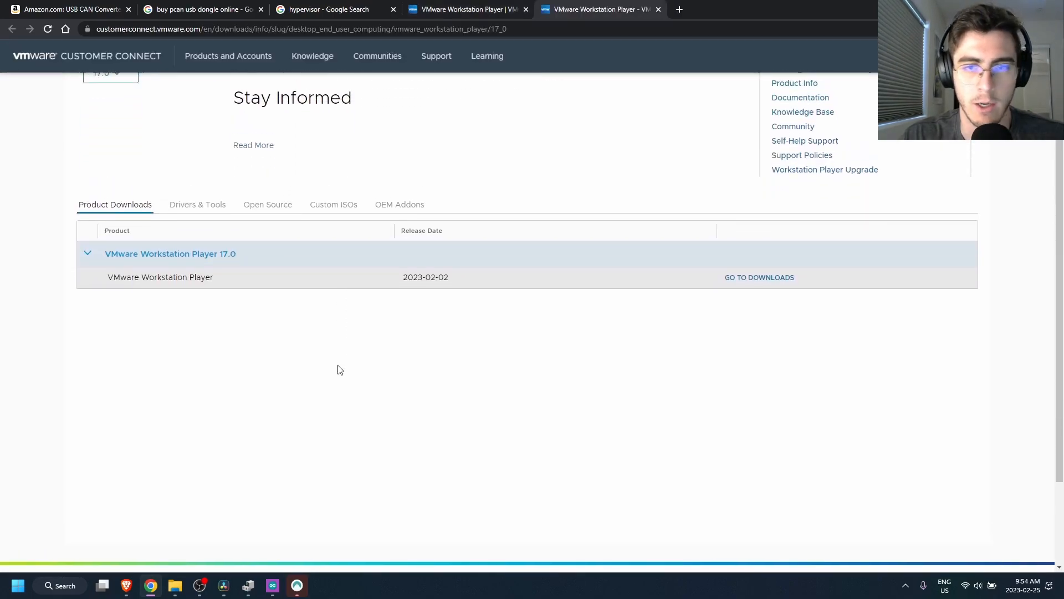
Step: Start downloading the Workstation Player 17.0.1 Windows 64-bit installer from Customer Connect
{"action": "left_click", "coordinate": [758, 278]}
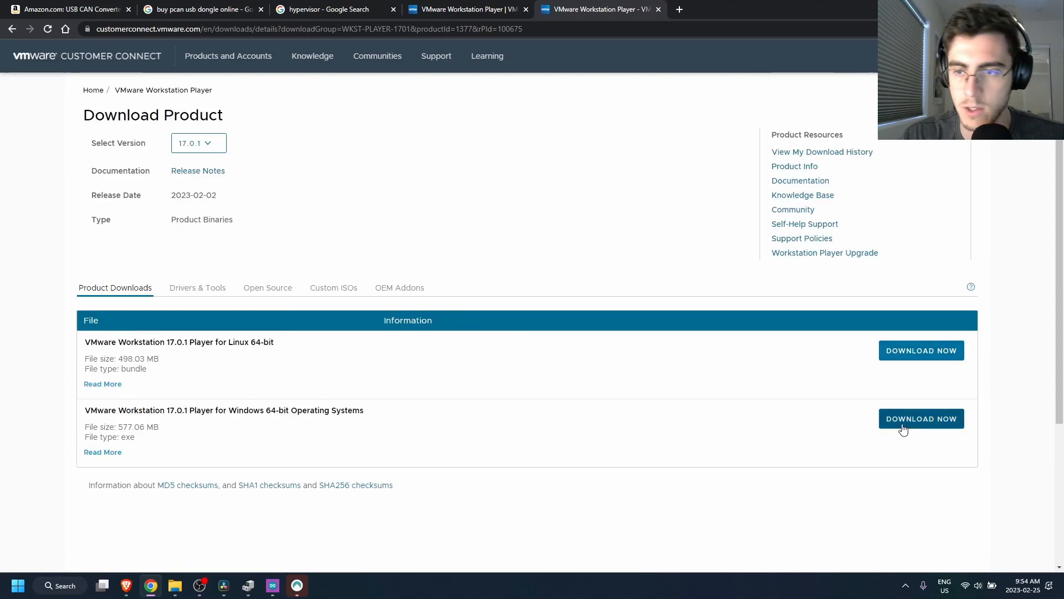
{"action": "left_click", "coordinate": [920, 418]}
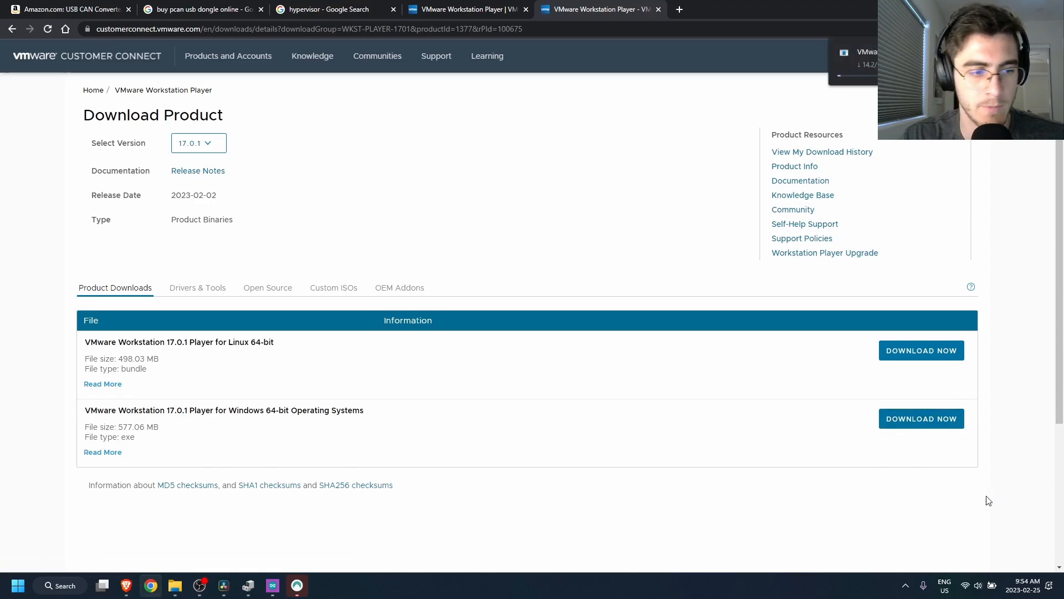
{"action": "mouse_move", "coordinate": [1032, 255]}
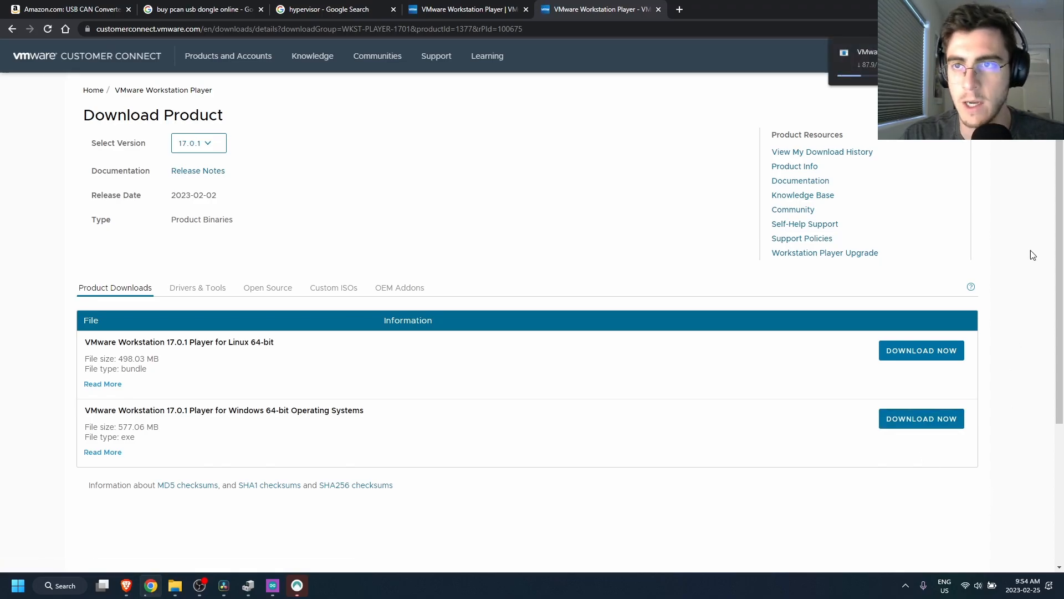
{"action": "left_click", "coordinate": [921, 418]}
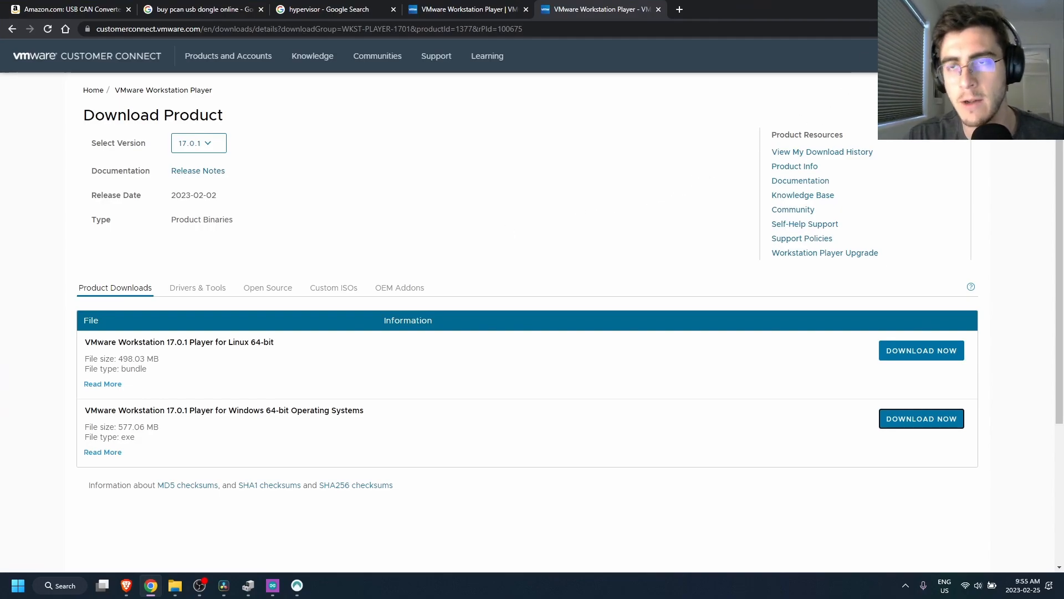
{"action": "mouse_move", "coordinate": [608, 172]}
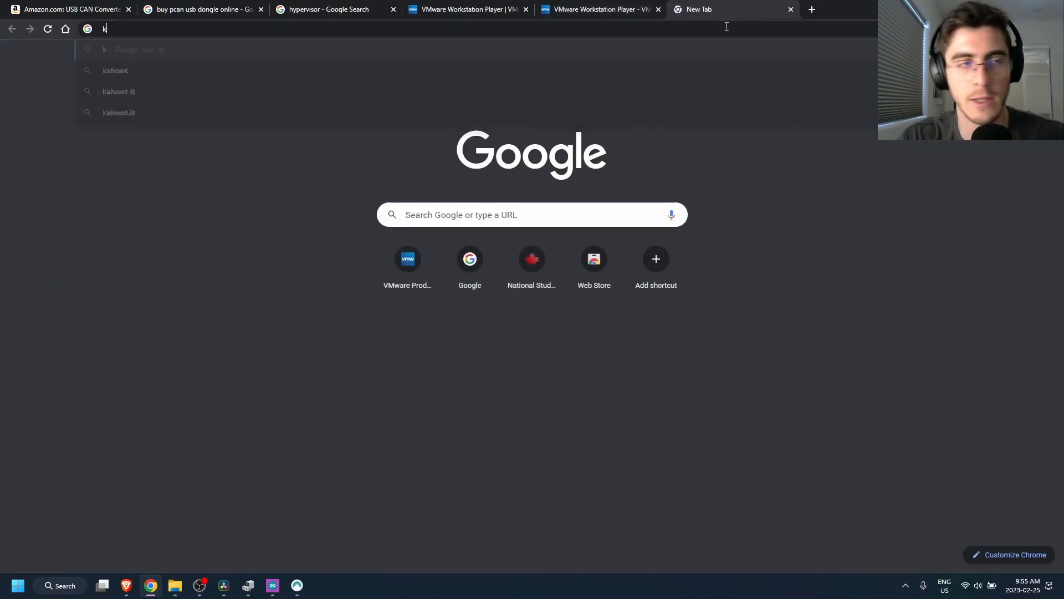
Step: Search Google for 'kali linux download windows 10 64 bit' via the suggestion for 'kali linux'
{"action": "type", "text": "kali linux download wind"}
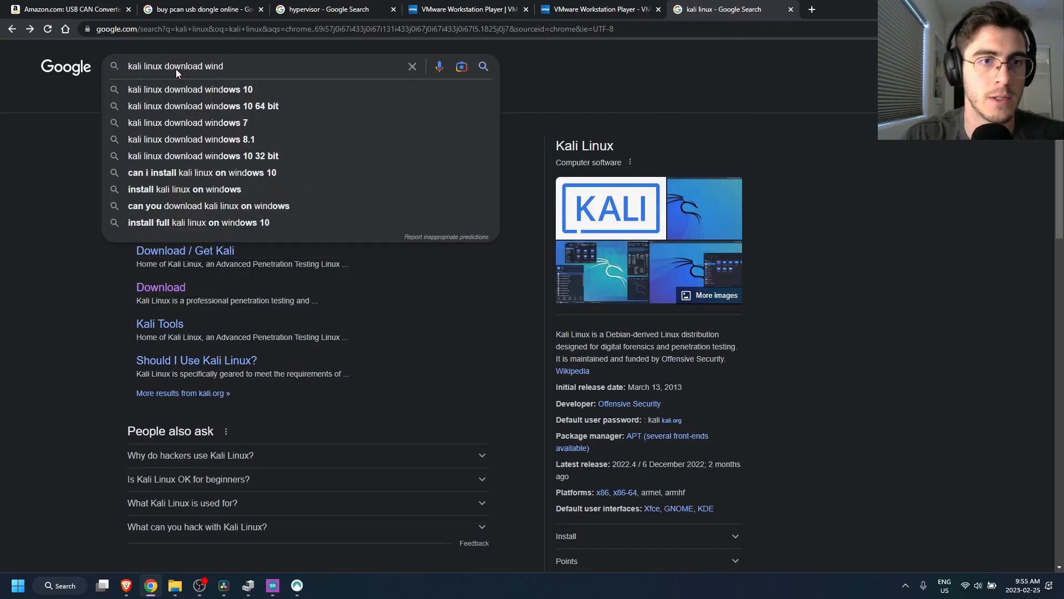
{"action": "left_click", "coordinate": [203, 107]}
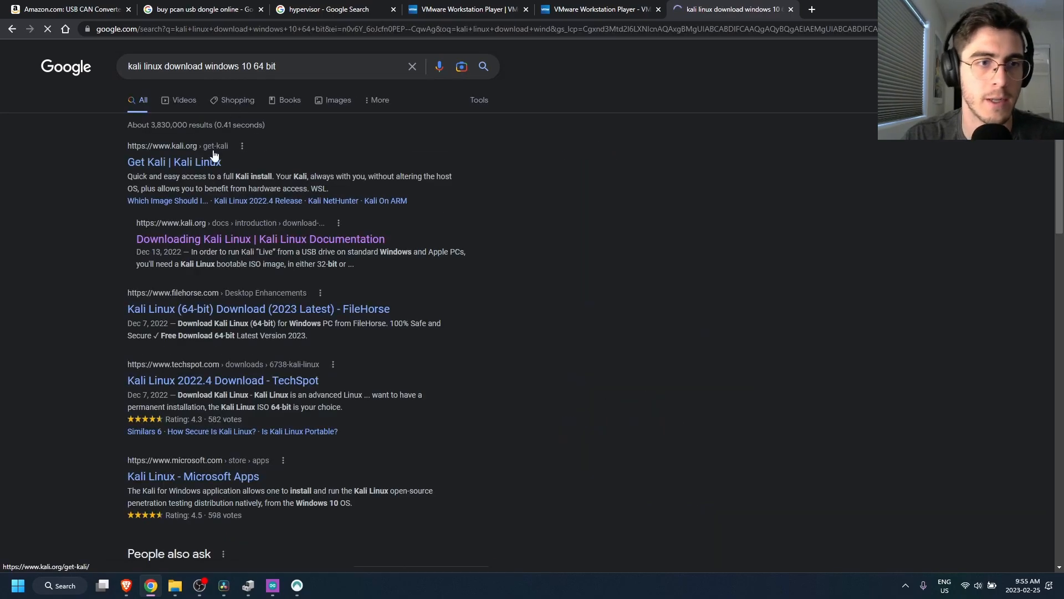
Step: From kali.org's Get Kali page, start downloading the prebuilt VMware 64-bit image
{"action": "left_click", "coordinate": [174, 162]}
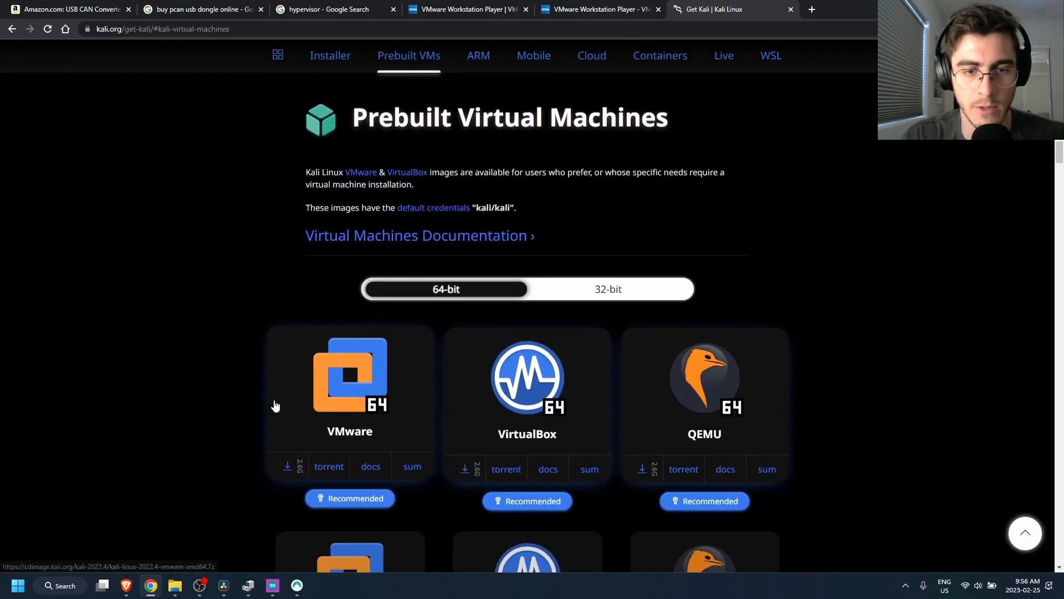
{"action": "scroll", "scroll_direction": "down", "scroll_amount": 3}
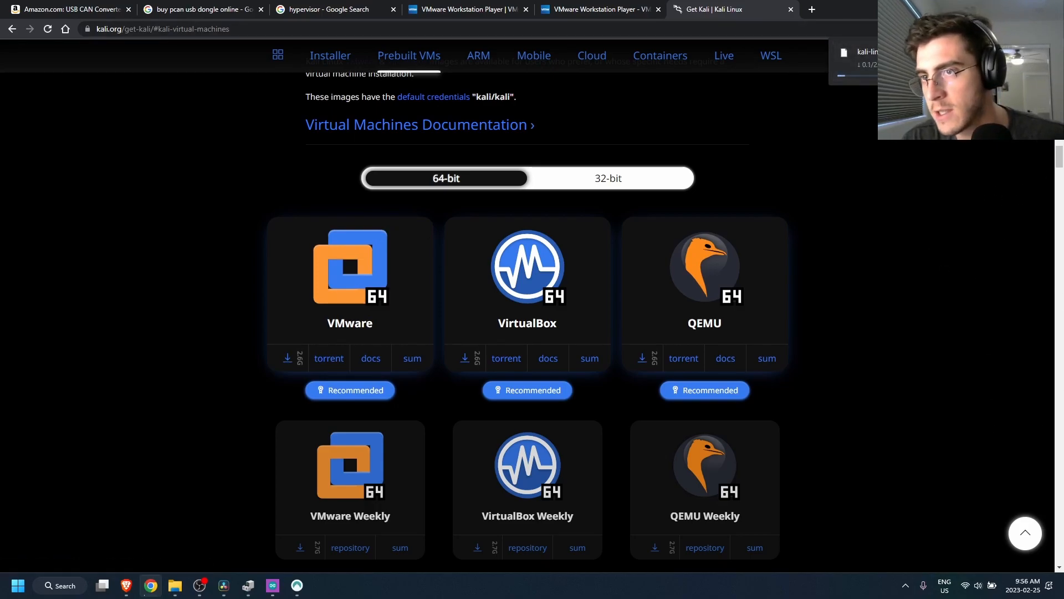
{"action": "mouse_move", "coordinate": [1001, 275]}
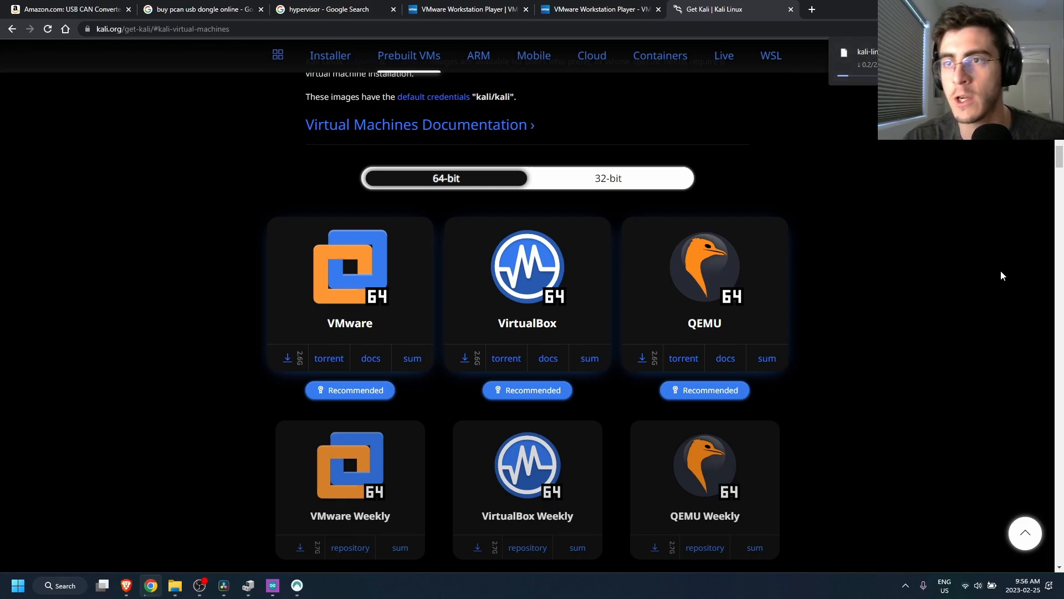
{"action": "left_click", "coordinate": [812, 9]}
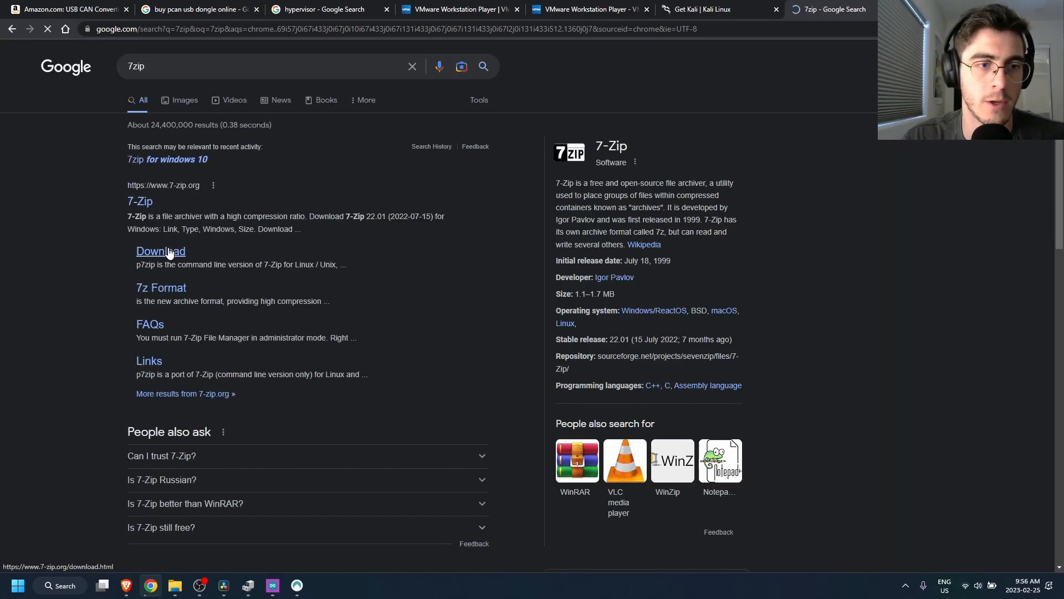
Step: Open the Download page under the 7-zip.org search result
{"action": "left_click", "coordinate": [700, 10]}
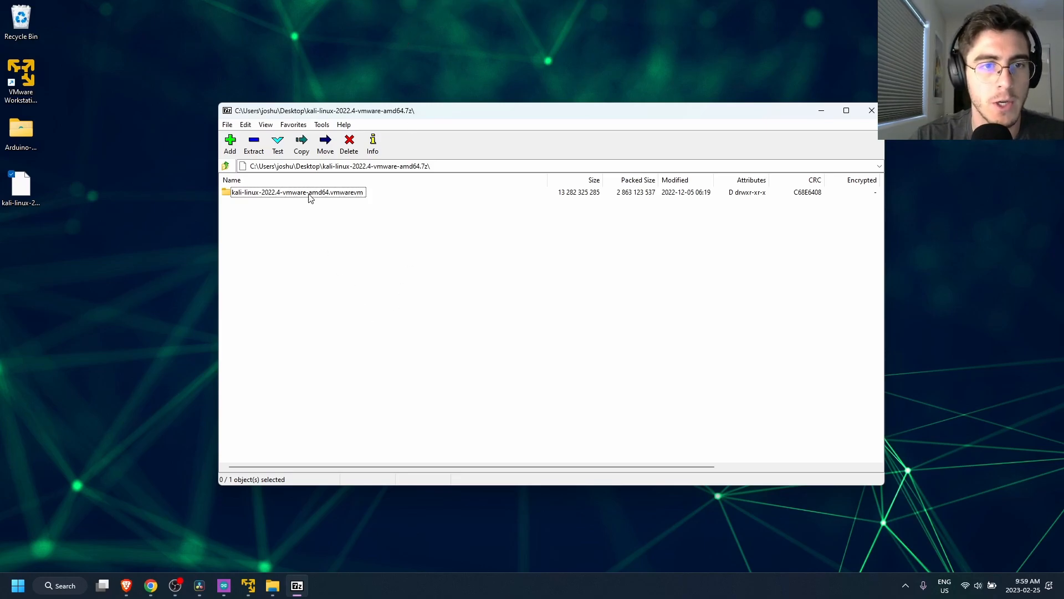
Step: Extract the archive's 43 Kali vmwarevm files into a kali folder on the Desktop
{"action": "double_click", "coordinate": [297, 191]}
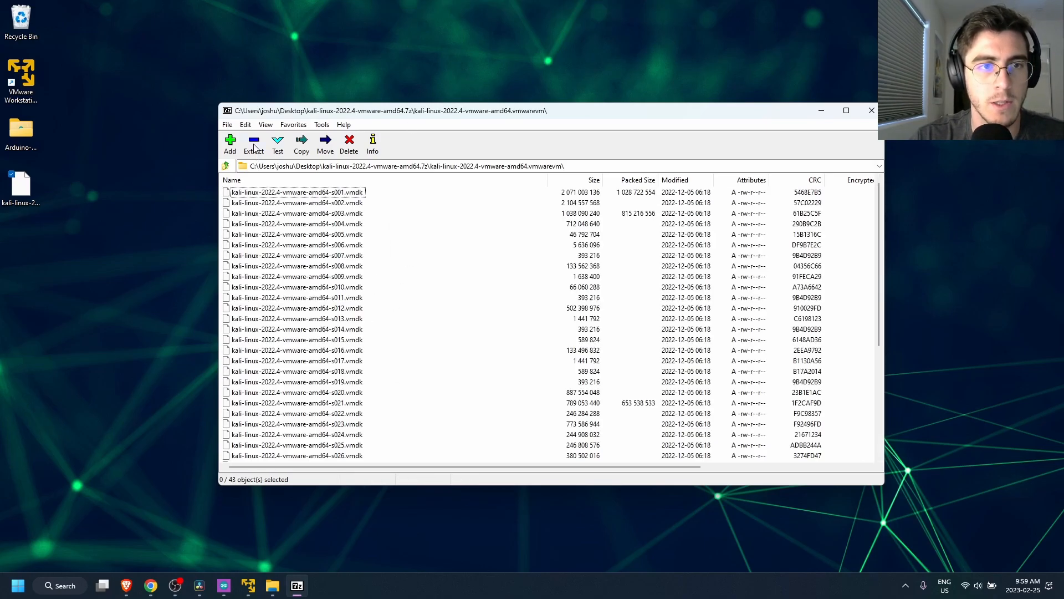
{"action": "left_click", "coordinate": [300, 143]}
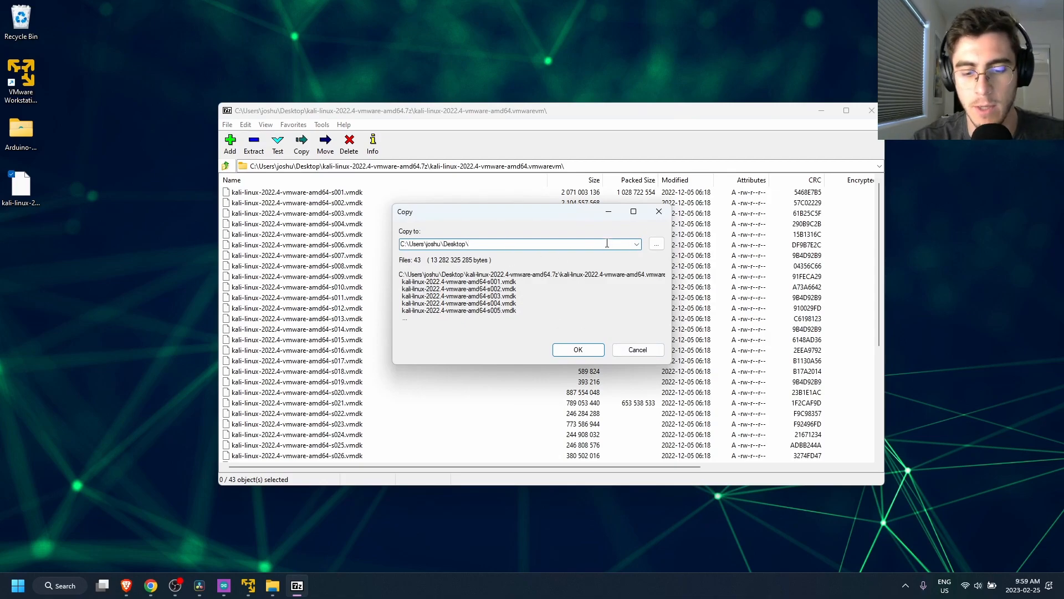
{"action": "left_click", "coordinate": [578, 349]}
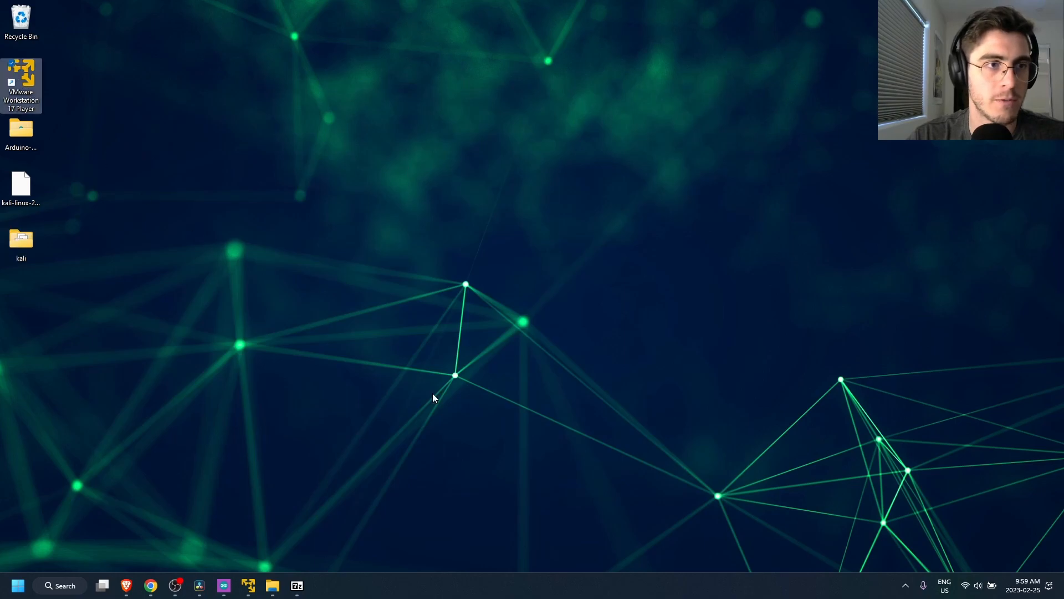
{"action": "mouse_move", "coordinate": [414, 380]}
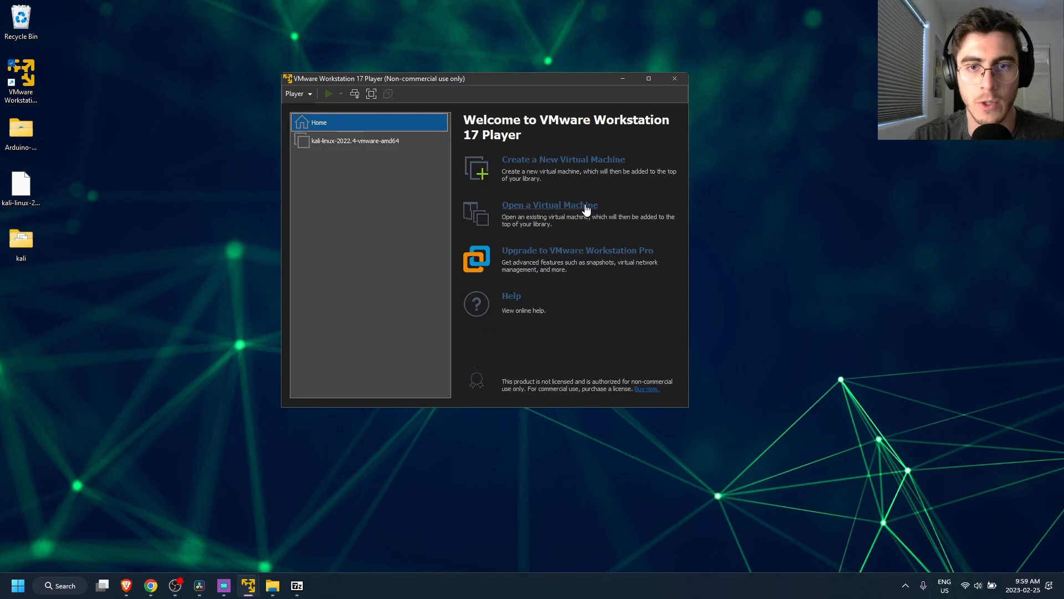
Step: Load kali-linux-2022.4-vmware-amd64 from the Desktop kali folder and boot it, acknowledging the side-channel notice
{"action": "left_click", "coordinate": [548, 204]}
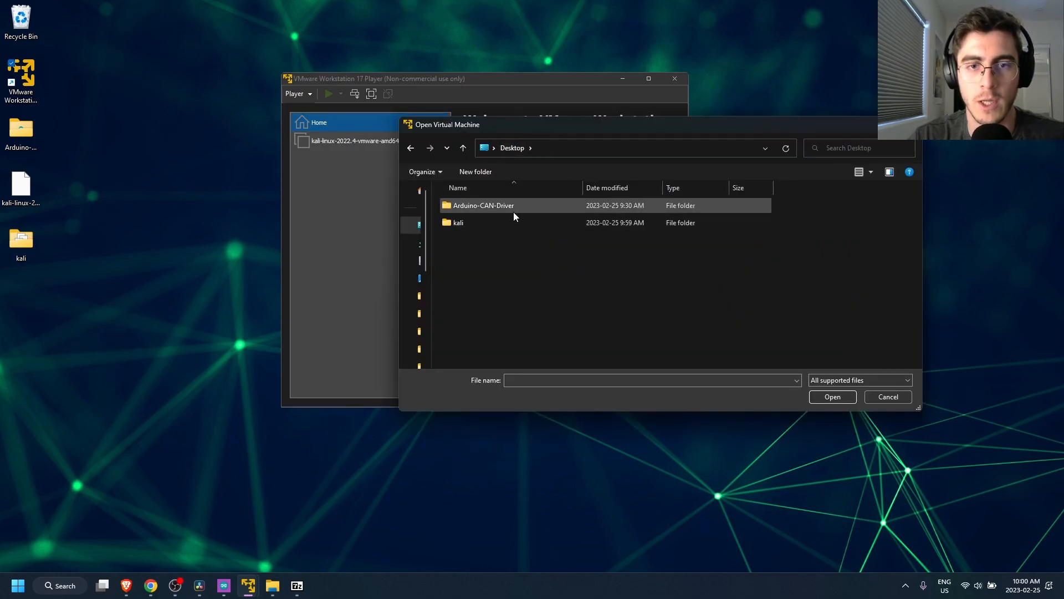
{"action": "double_click", "coordinate": [458, 222]}
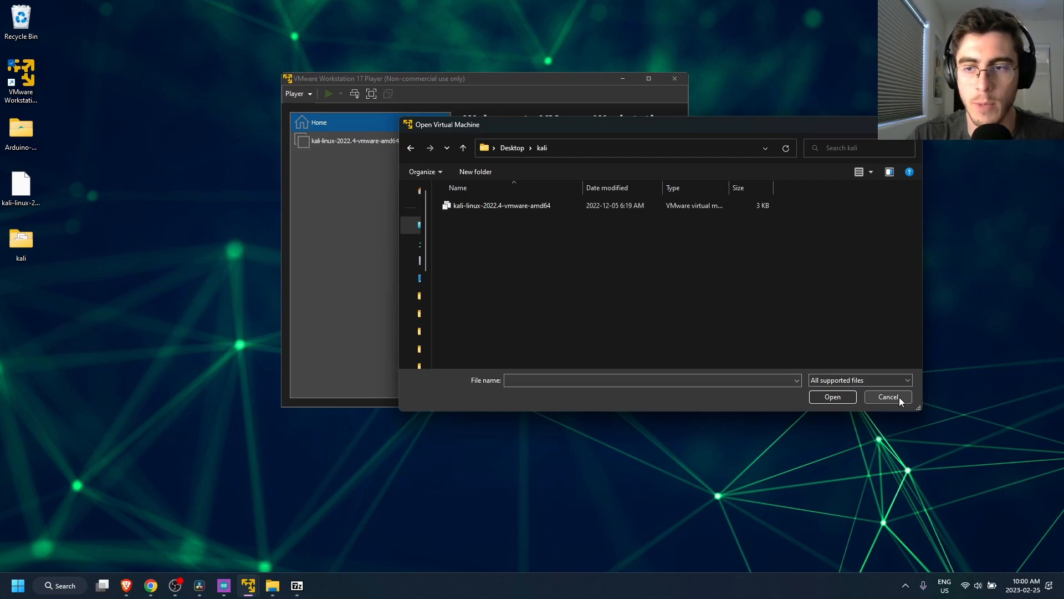
{"action": "left_click", "coordinate": [887, 397]}
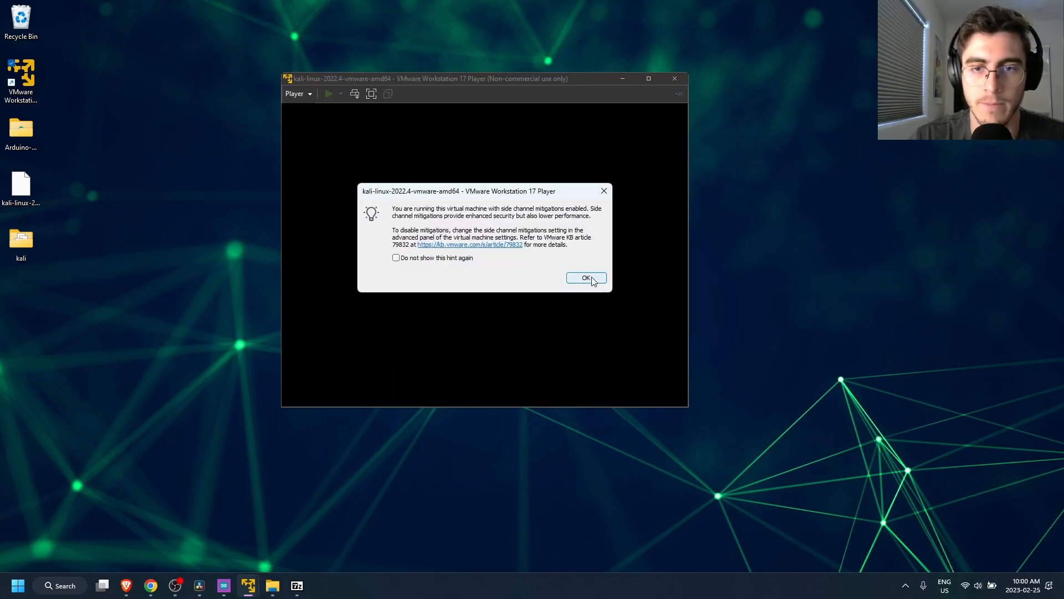
{"action": "left_click", "coordinate": [585, 277]}
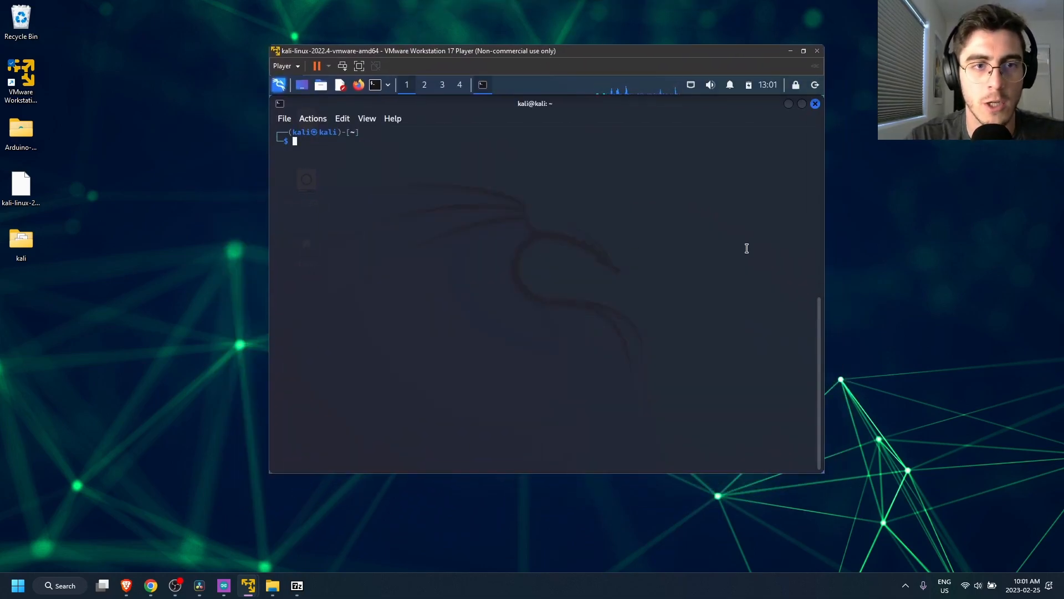
Step: Run 'sudo apt show can-utils' to list the installed can-utils 2020.11.0-1 package details
{"action": "type", "text": "sudo apt show utils"}
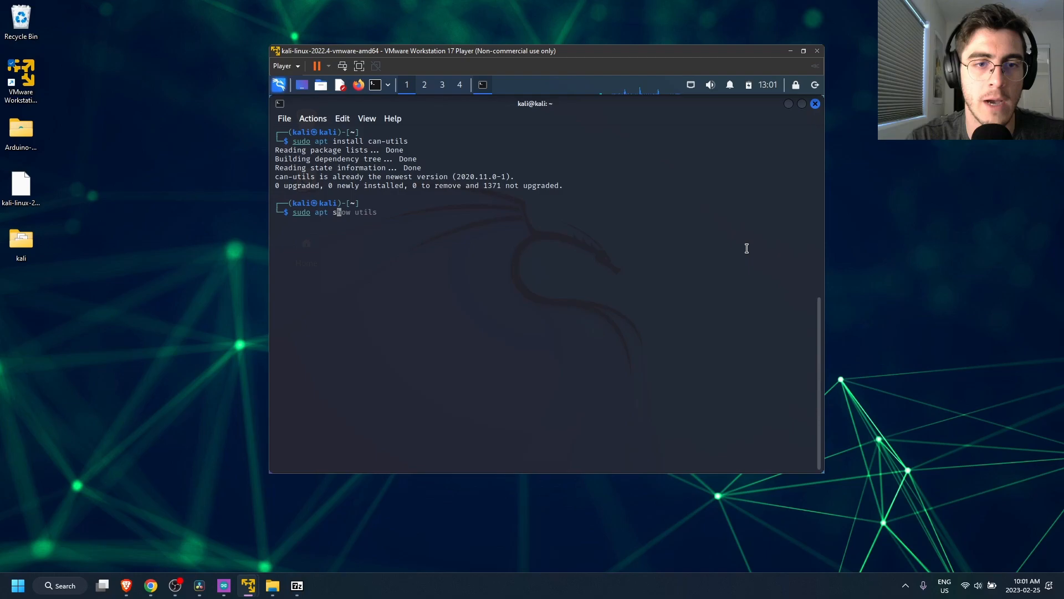
{"action": "type", "text": "can-"}
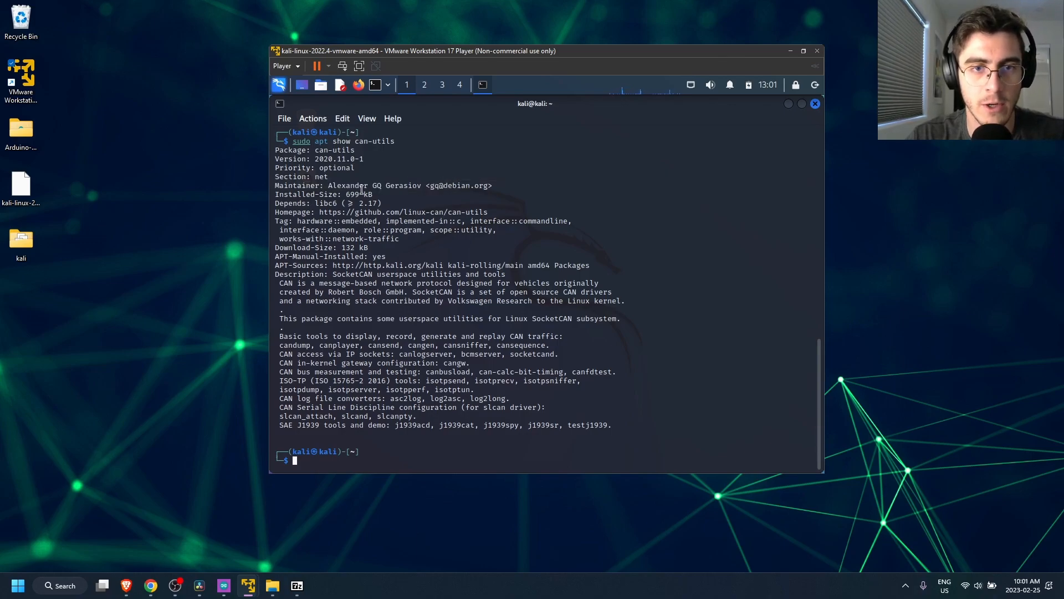
{"action": "mouse_move", "coordinate": [434, 197]}
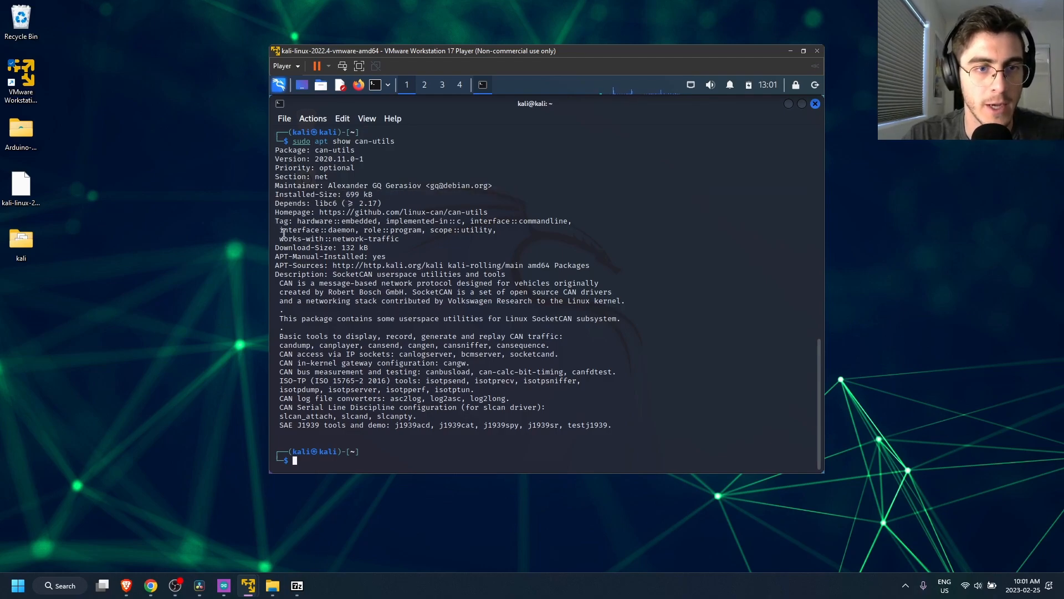
{"action": "mouse_move", "coordinate": [464, 207]}
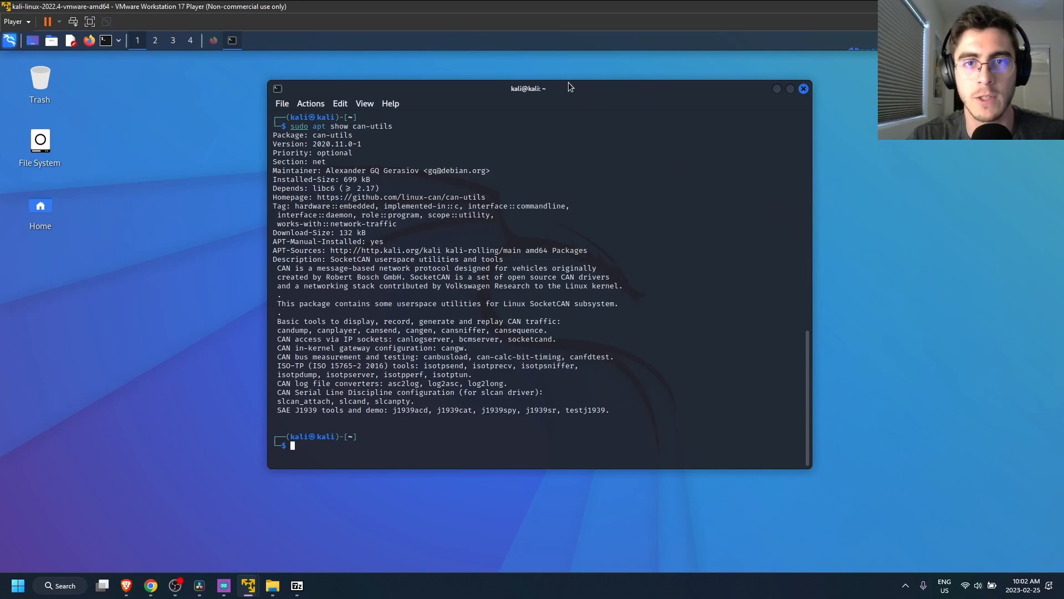
Step: Attach the OpenMoko USB2CAN V3.3 adapter to the VM via Player > Removable Devices, dismissing the notice
{"action": "left_click", "coordinate": [13, 21]}
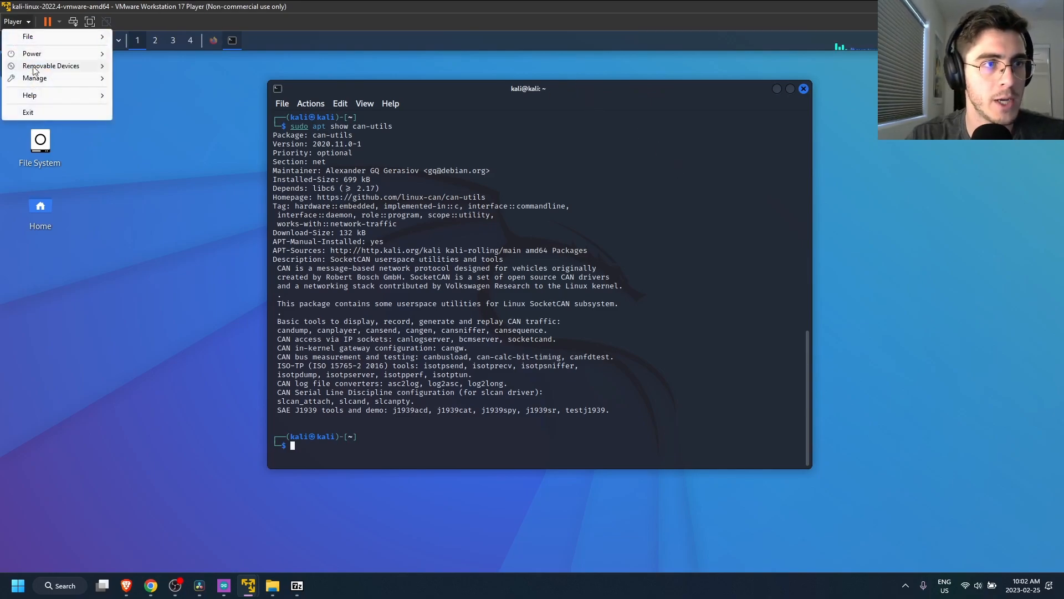
{"action": "left_click", "coordinate": [51, 65]}
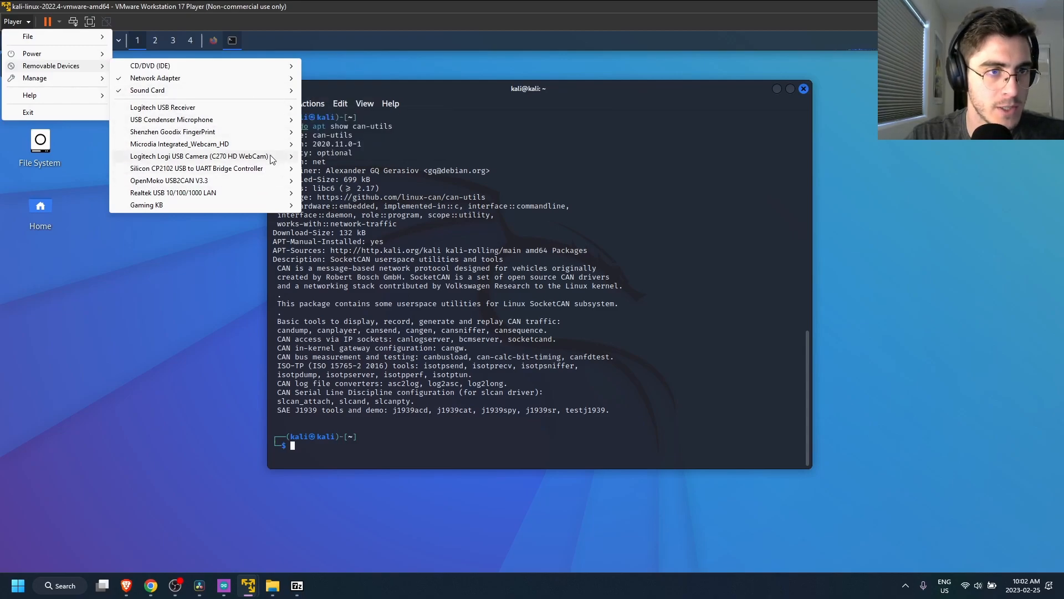
{"action": "mouse_move", "coordinate": [169, 179]}
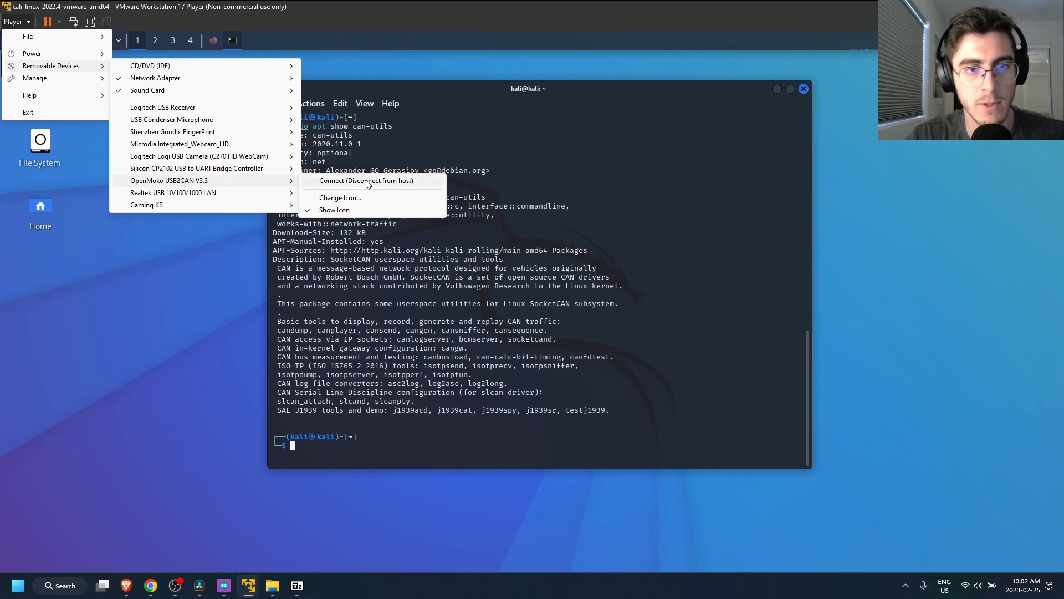
{"action": "left_click", "coordinate": [366, 180]}
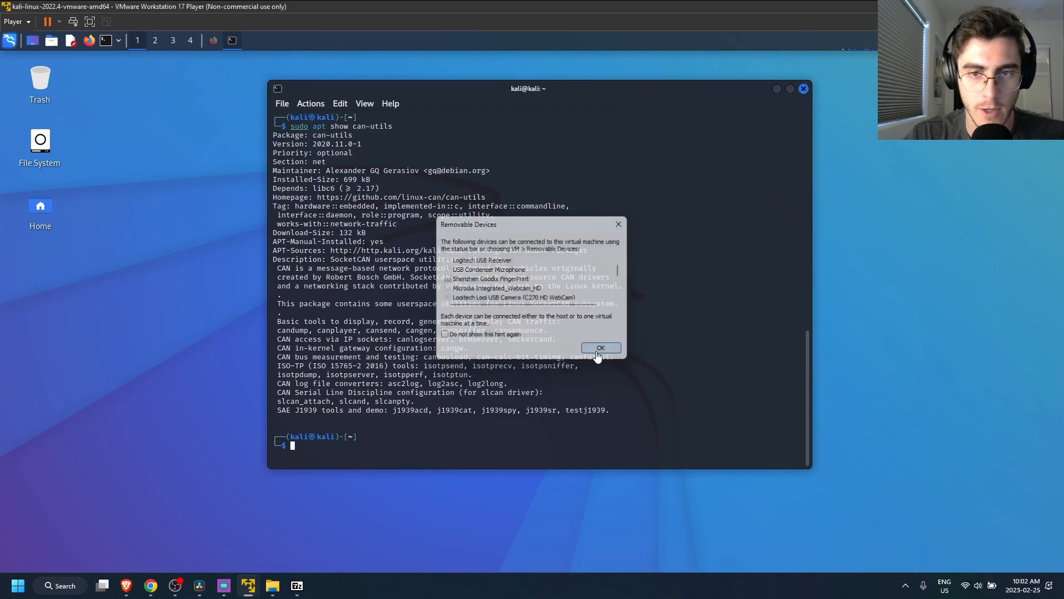
{"action": "left_click", "coordinate": [599, 347]}
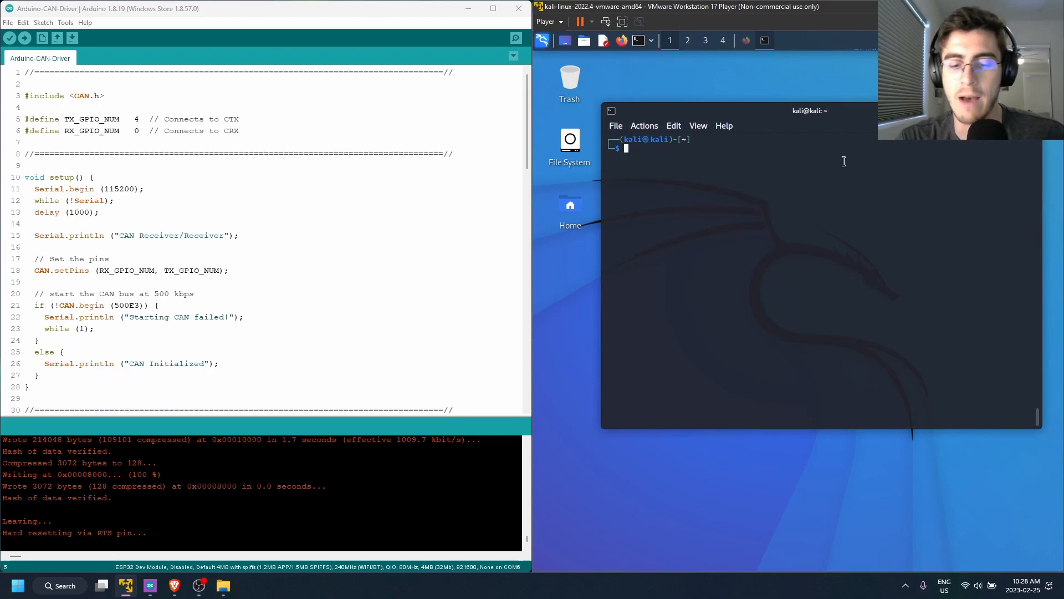
Step: Check 'ip link ls', set can0 up as a CAN link at bitrate 500000, recheck, and enter 'candump can0'
{"action": "type", "text": "ip link ls"}
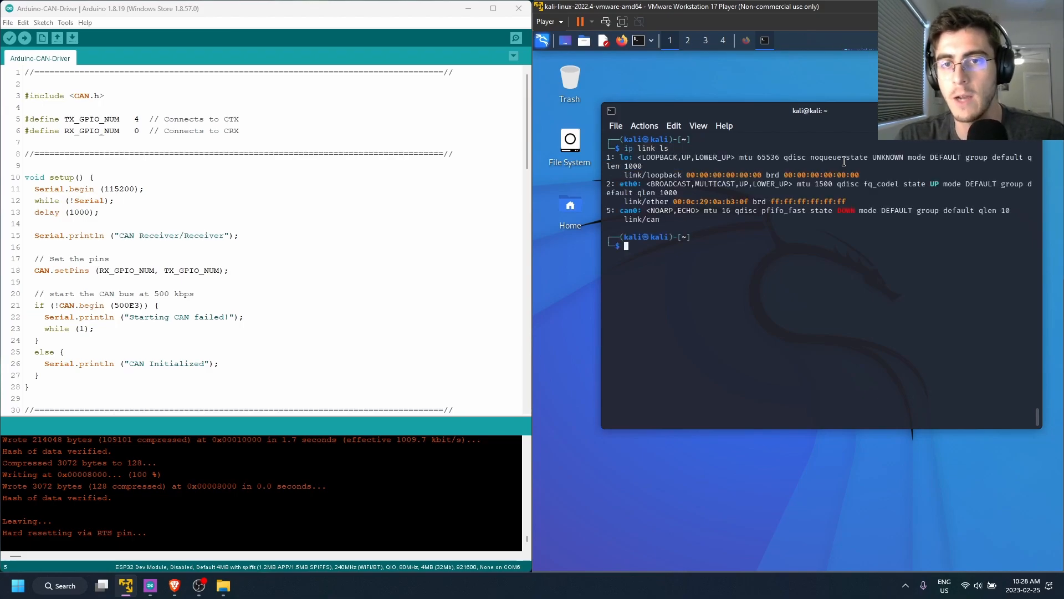
{"action": "double_click", "coordinate": [629, 184]}
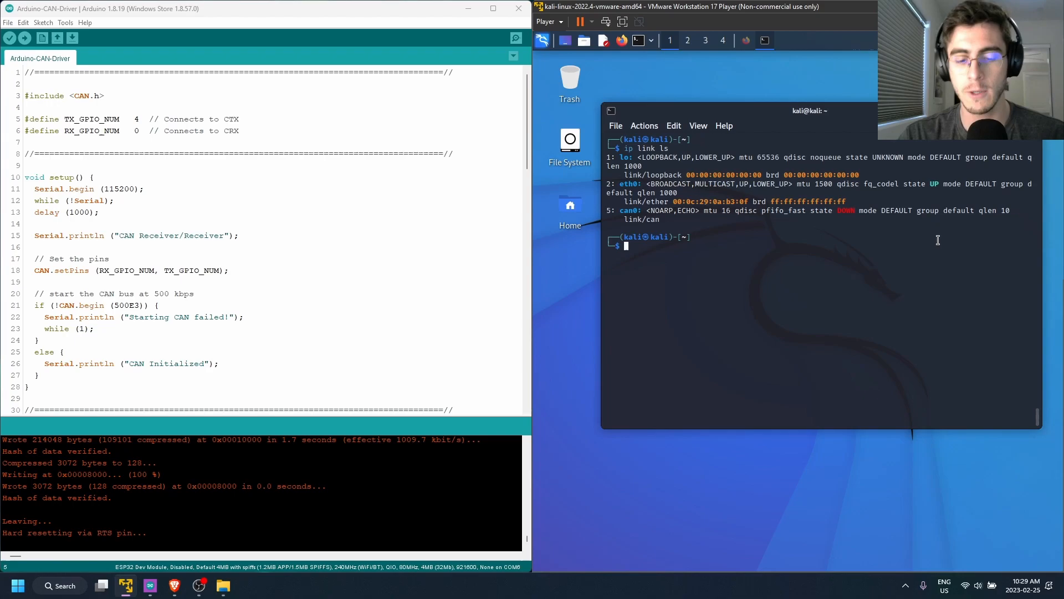
{"action": "key", "text": "ctrl+r"}
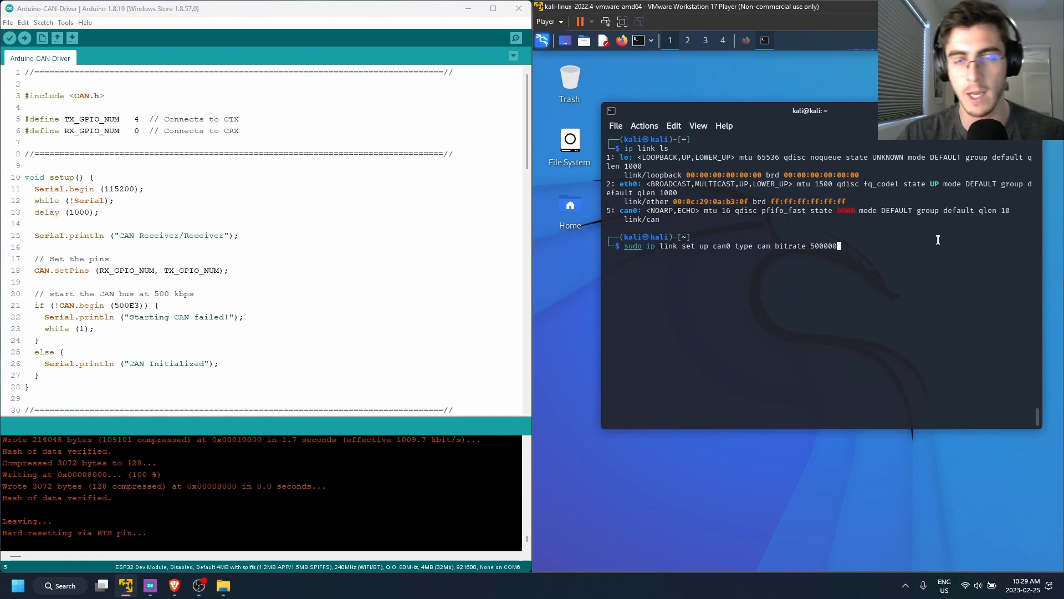
{"action": "type", "text": "ip link ls"}
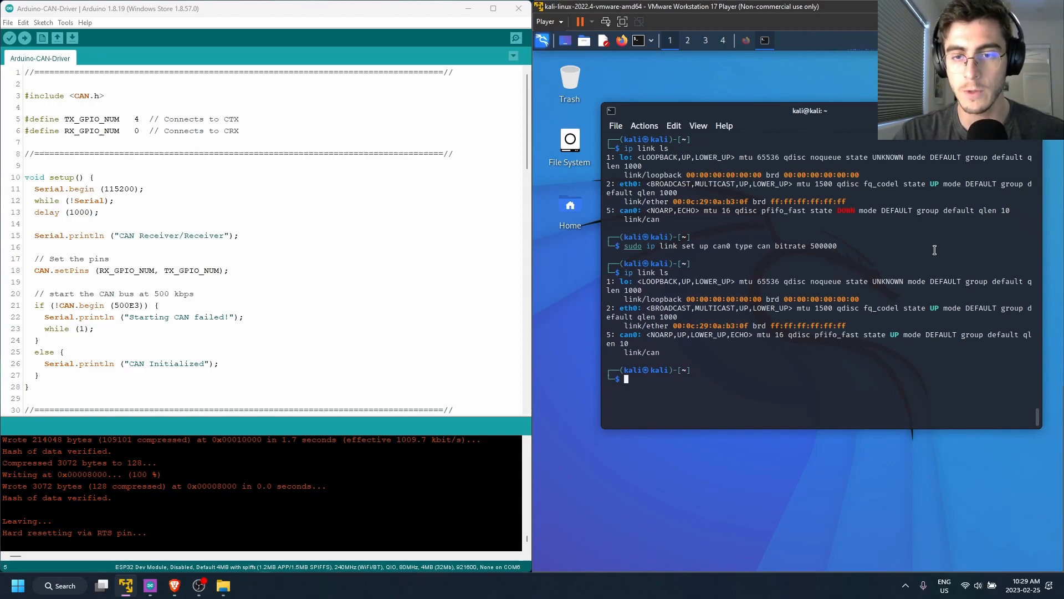
{"action": "type", "text": "candump can0"}
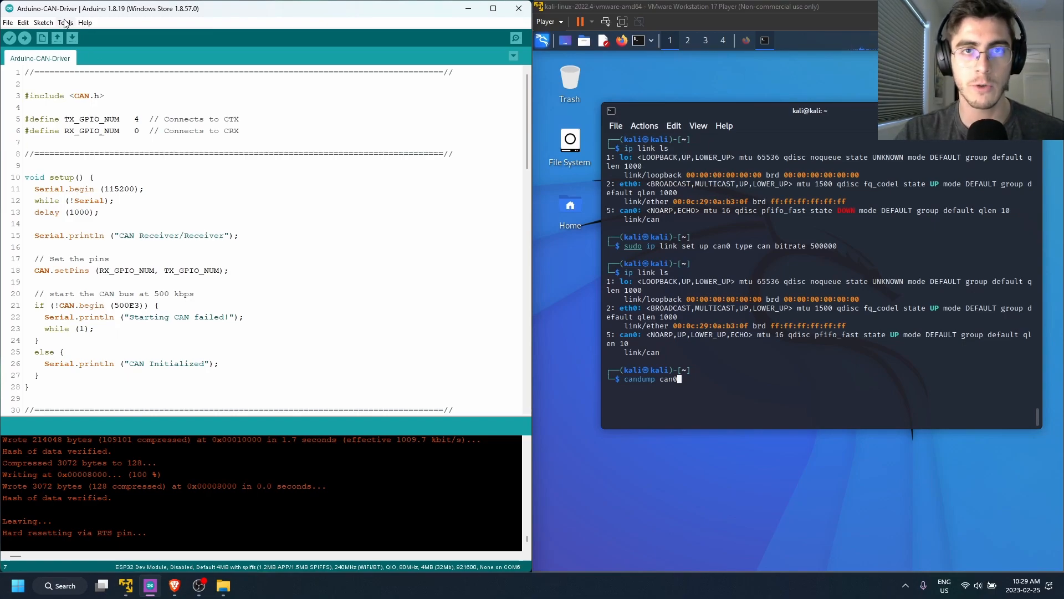
Step: Capture the ESP32's ID 012 frames with the serial monitor open, stop candump with Ctrl+C, and select the hex bytes to copy
{"action": "scroll", "scroll_direction": "down", "scroll_amount": 3}
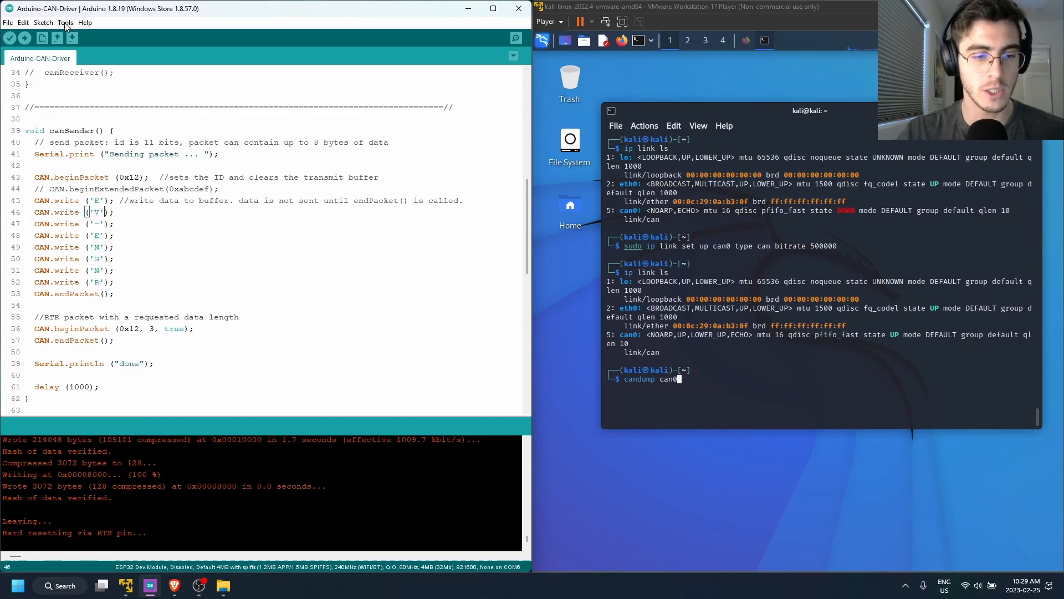
{"action": "left_click", "coordinate": [65, 22]}
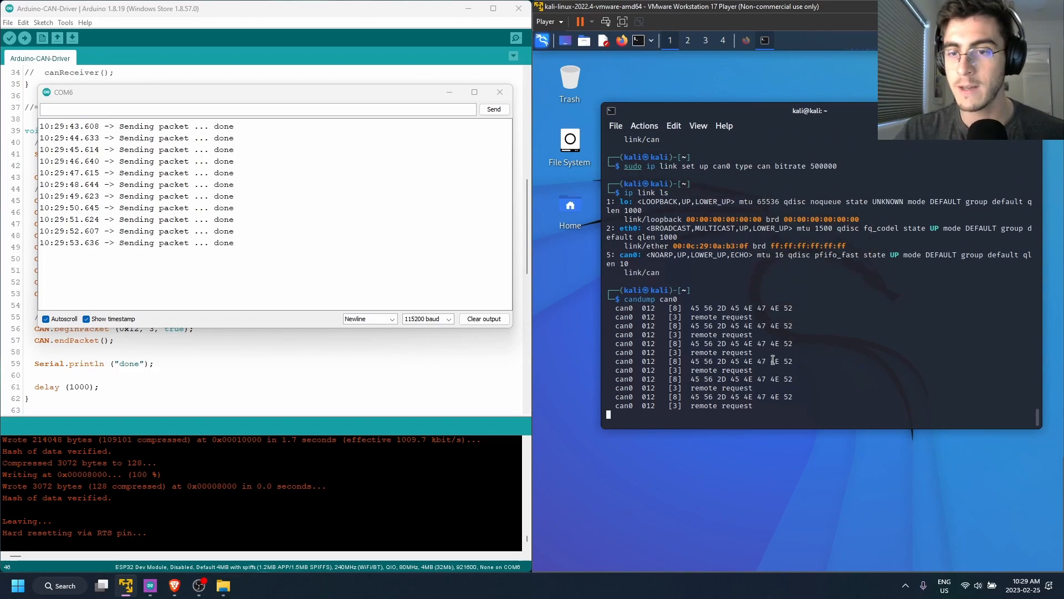
{"action": "key", "text": "ctrl+c"}
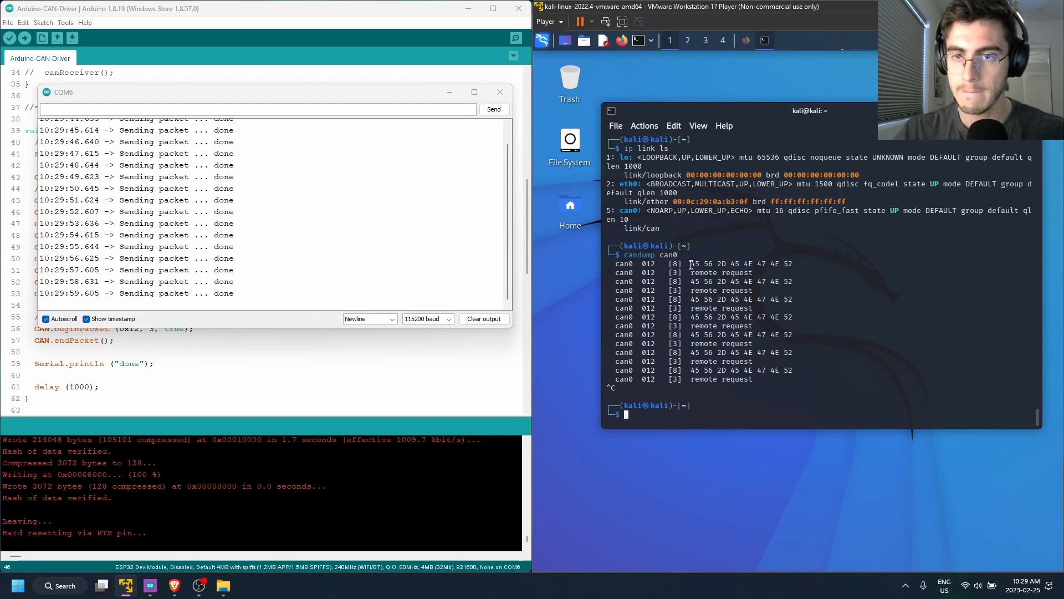
{"action": "right_click", "coordinate": [740, 264]}
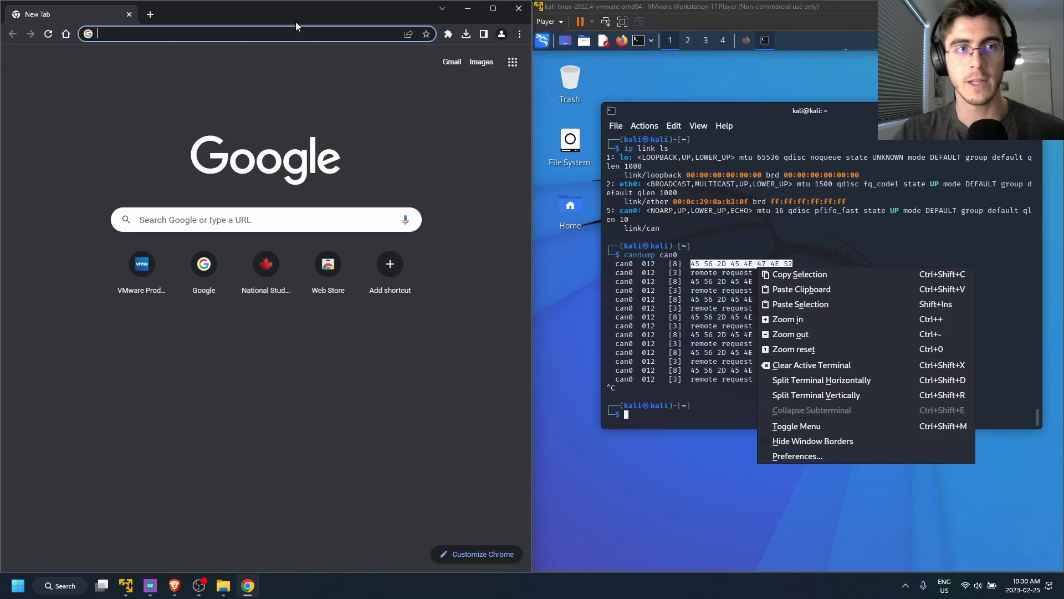
{"action": "mouse_move", "coordinate": [198, 14]}
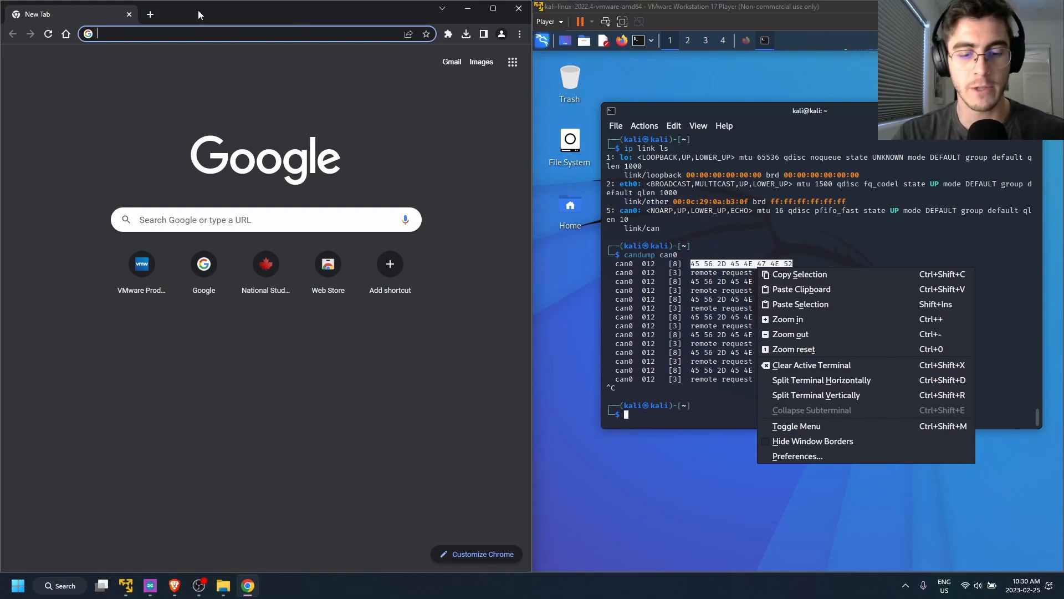
Step: Search 'hex to ascii', open binaryhexconverter.com, and convert the pasted bytes 45 56 2D 45 4E 47 4E 52
{"action": "type", "text": "hex to ascii converter"}
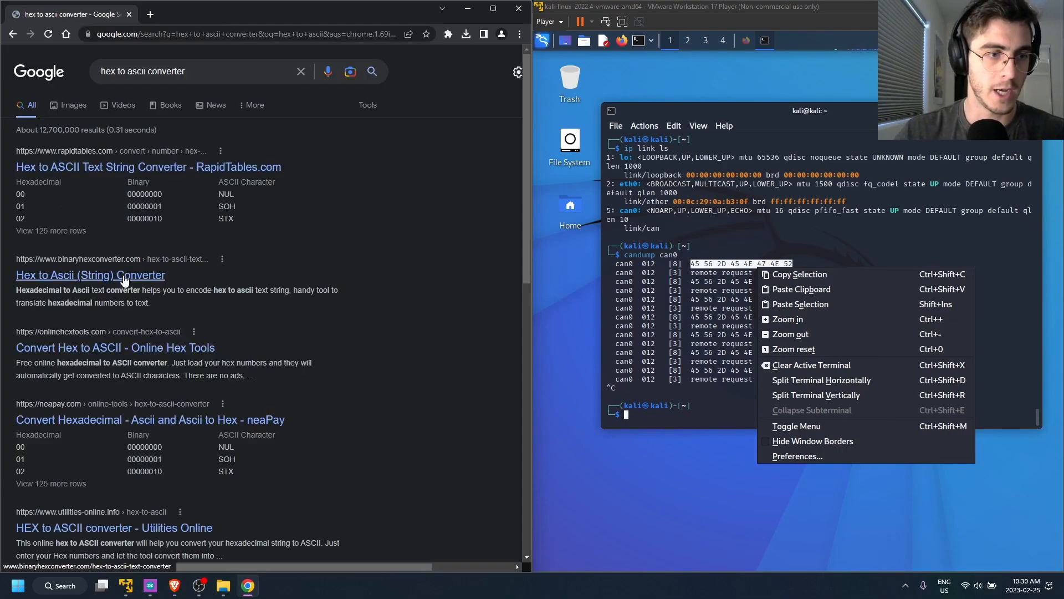
{"action": "left_click", "coordinate": [89, 275]}
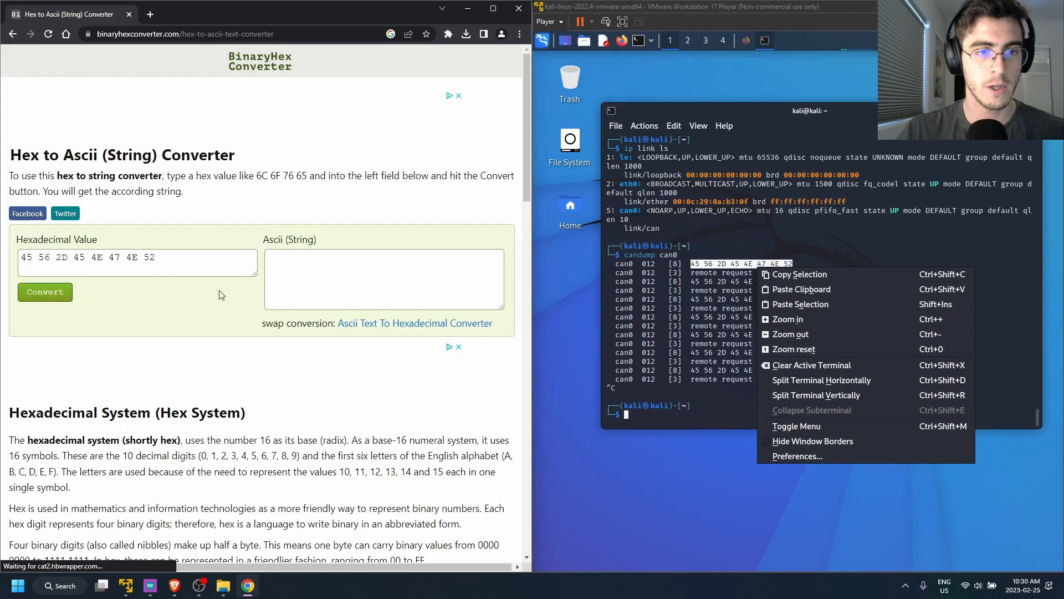
{"action": "left_click", "coordinate": [44, 292]}
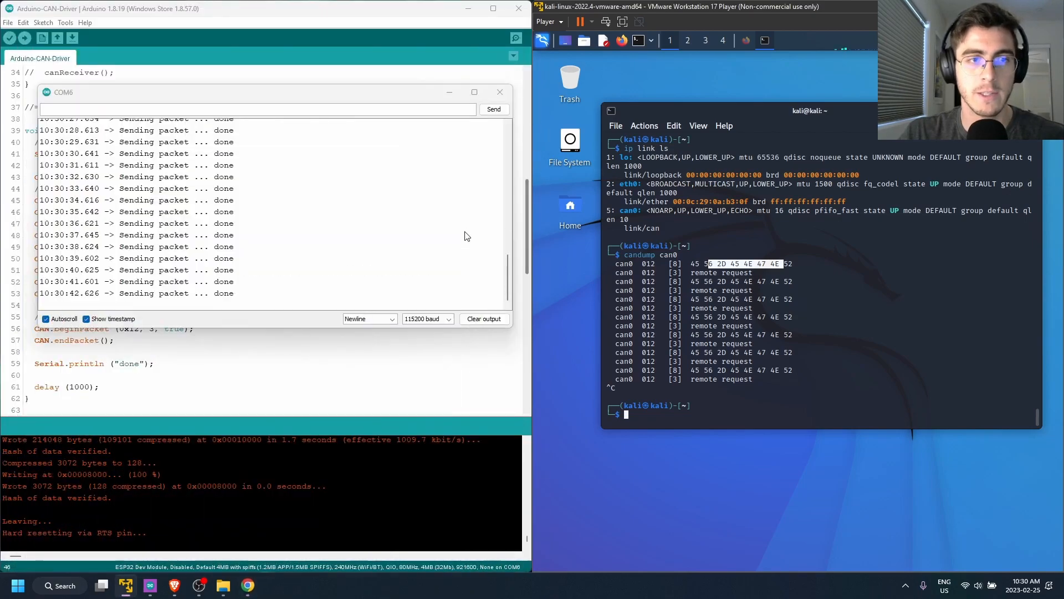
Step: Close the Serial Monitor and highlight the canSender CAN.write lines sending 'E','V','-','E','N','G','N','R'
{"action": "left_click", "coordinate": [500, 92]}
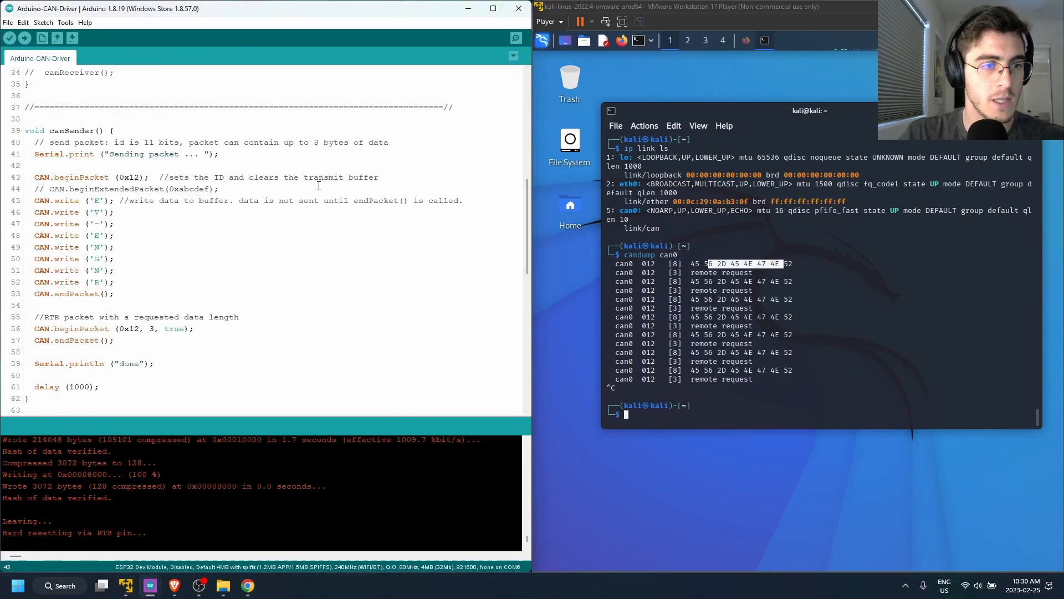
{"action": "left_click", "coordinate": [220, 188]}
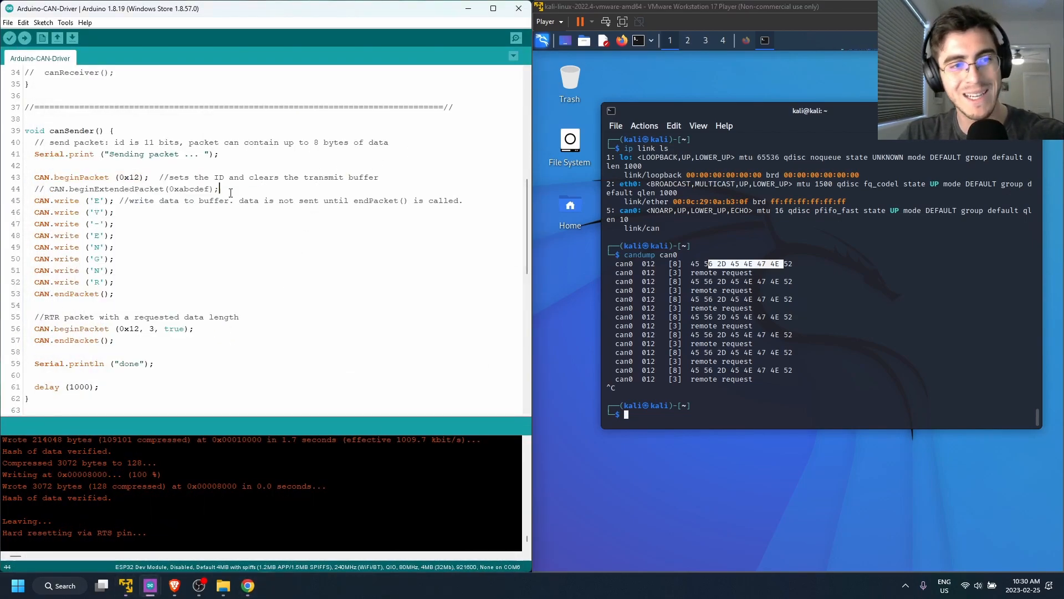
{"action": "left_click_drag", "start_coordinate": [115, 177], "coordinate": [265, 177]}
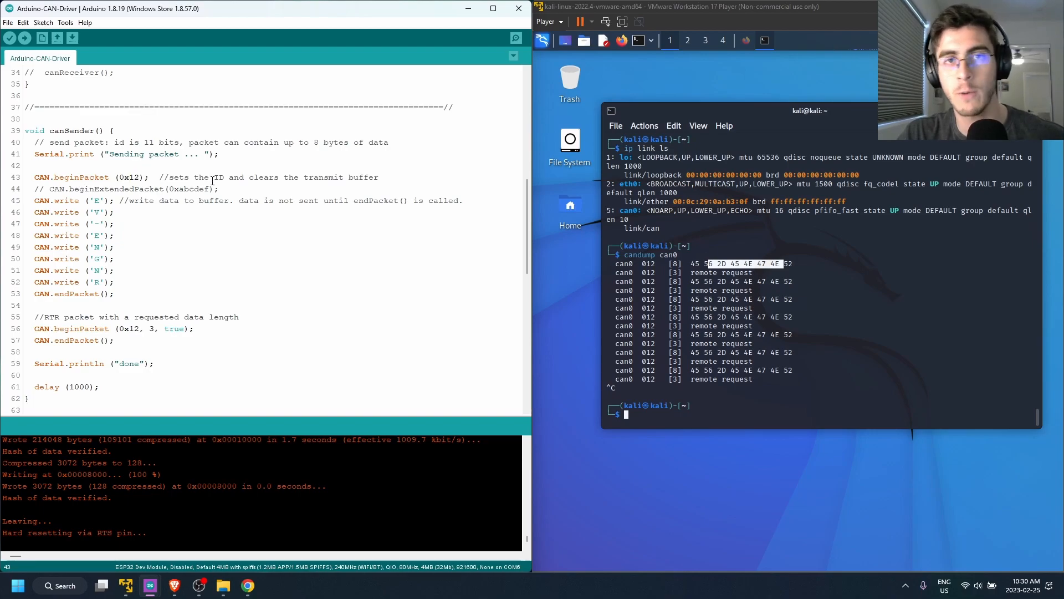
{"action": "double_click", "coordinate": [128, 177]}
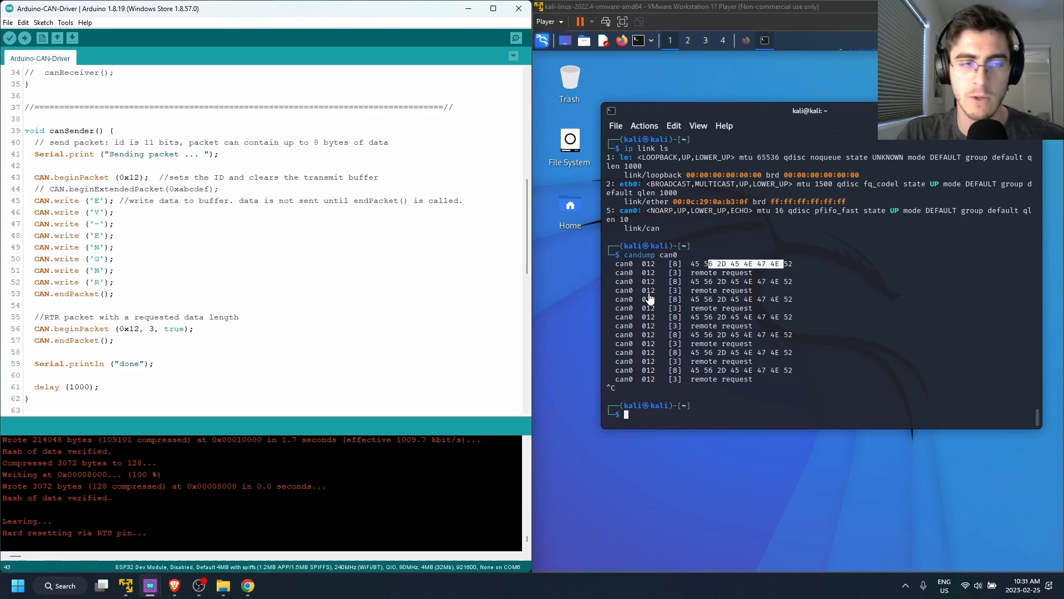
{"action": "mouse_move", "coordinate": [148, 183]}
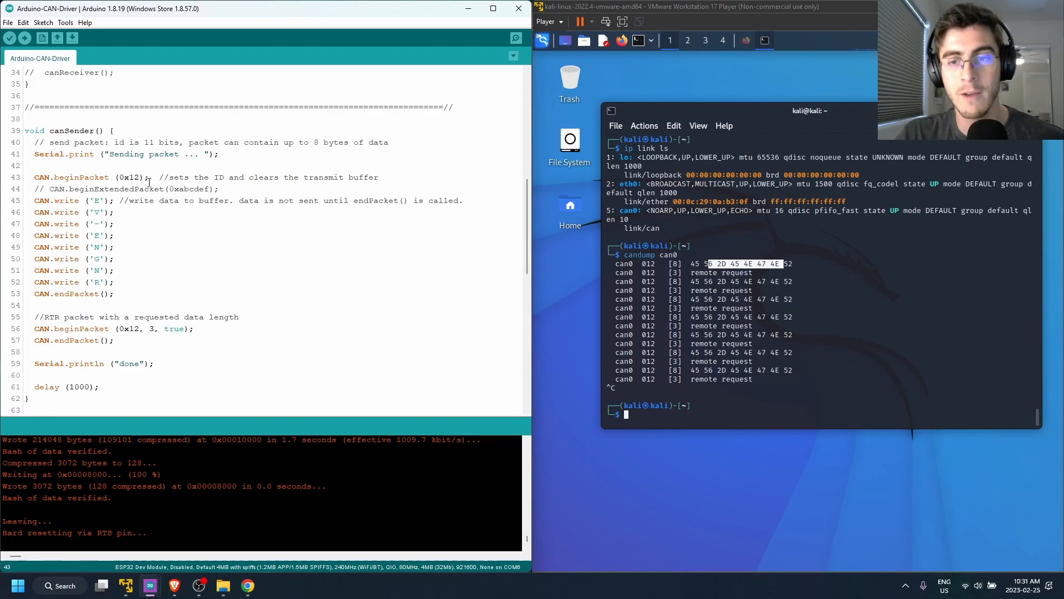